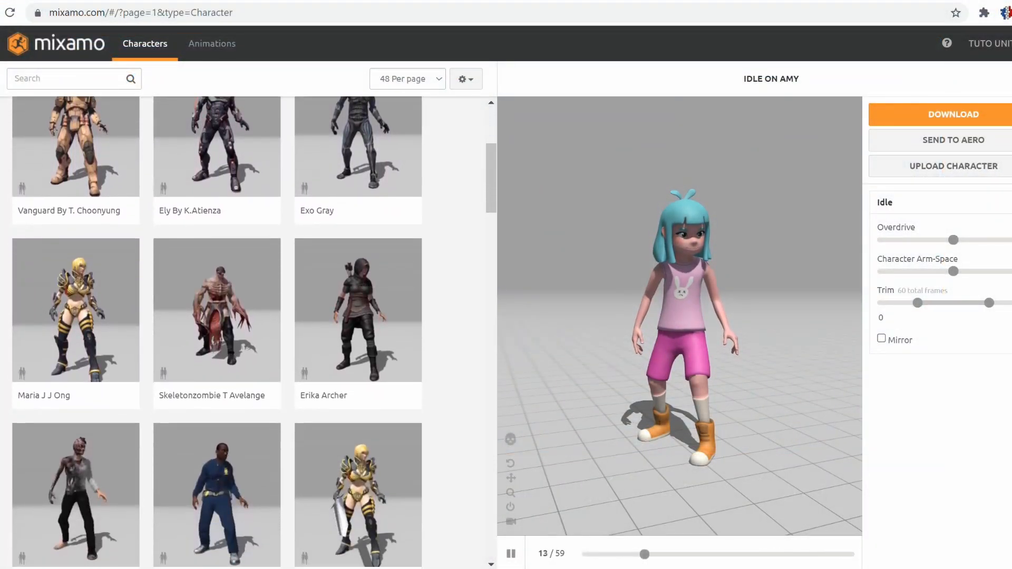
Browse the Mixamo animation and character catalogues by scrolling through the grids
{"action": "scroll", "scroll_direction": "down", "scroll_amount": 3}
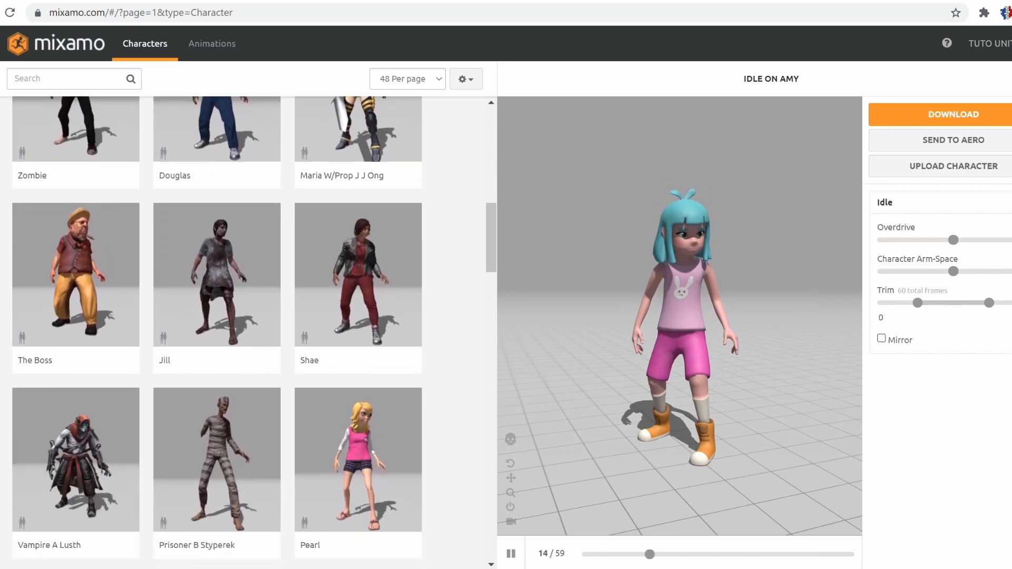
{"action": "scroll", "scroll_direction": "down", "scroll_amount": 3}
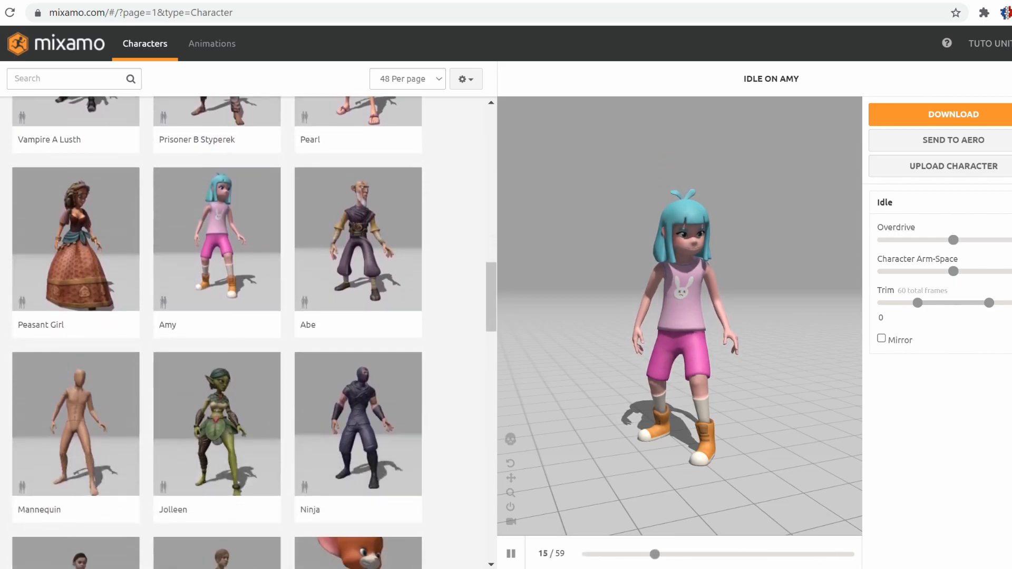
{"action": "scroll", "scroll_direction": "down", "scroll_amount": 3}
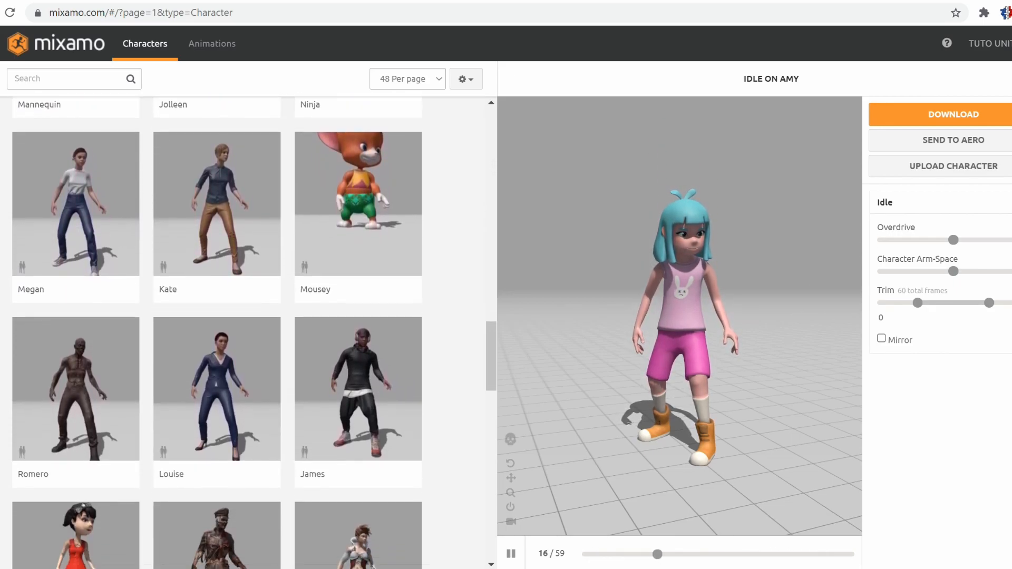
{"action": "scroll", "scroll_direction": "down", "scroll_amount": 3}
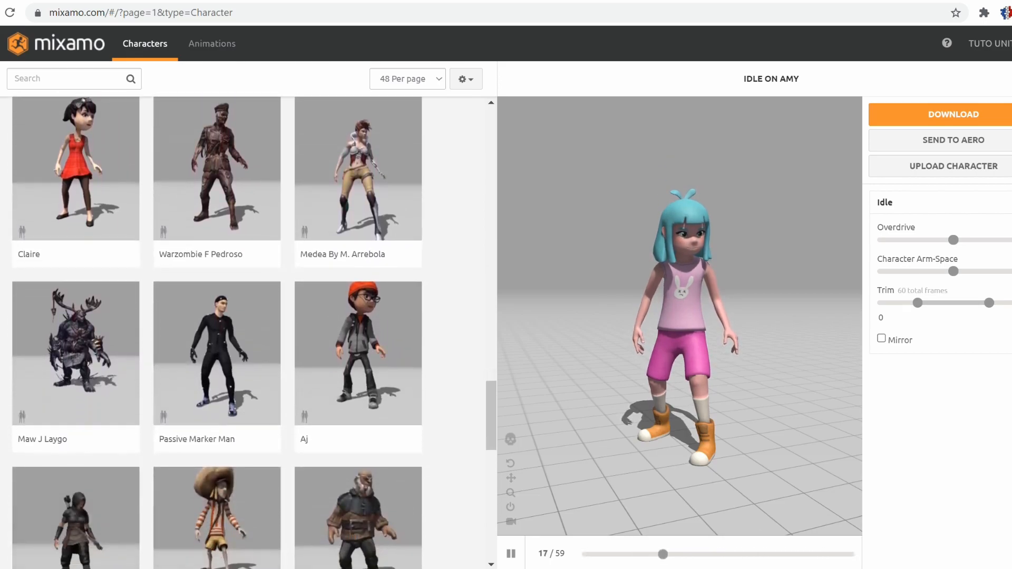
{"action": "left_click", "coordinate": [212, 43]}
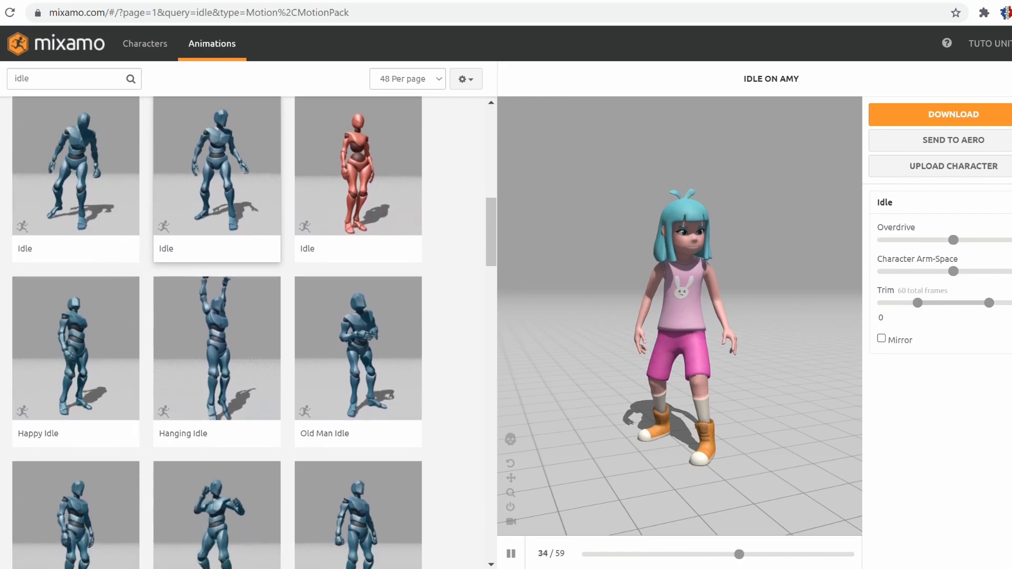
{"action": "scroll", "scroll_direction": "down", "scroll_amount": 3}
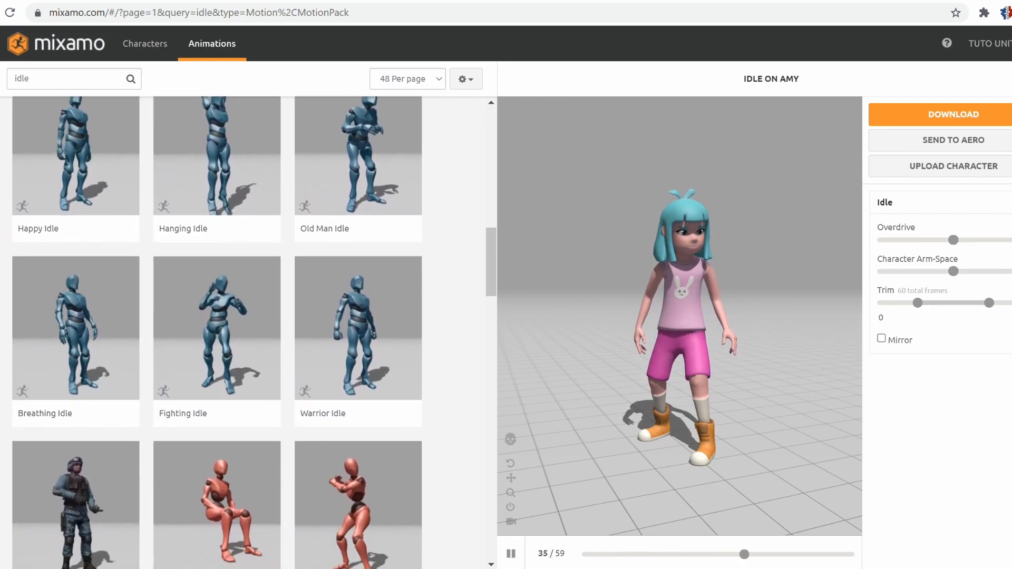
{"action": "scroll", "scroll_direction": "down", "scroll_amount": 3}
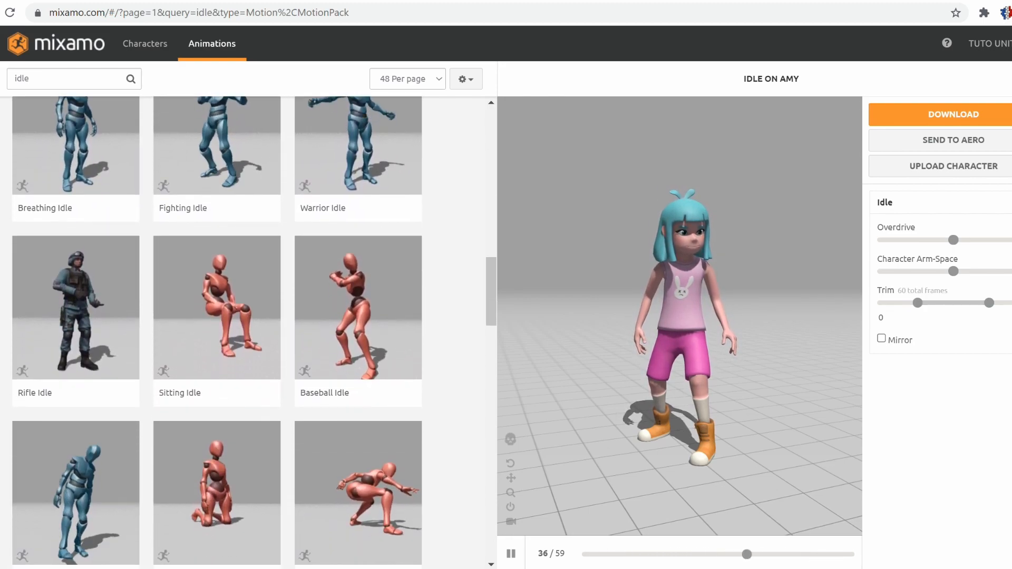
{"action": "left_click", "coordinate": [145, 43]}
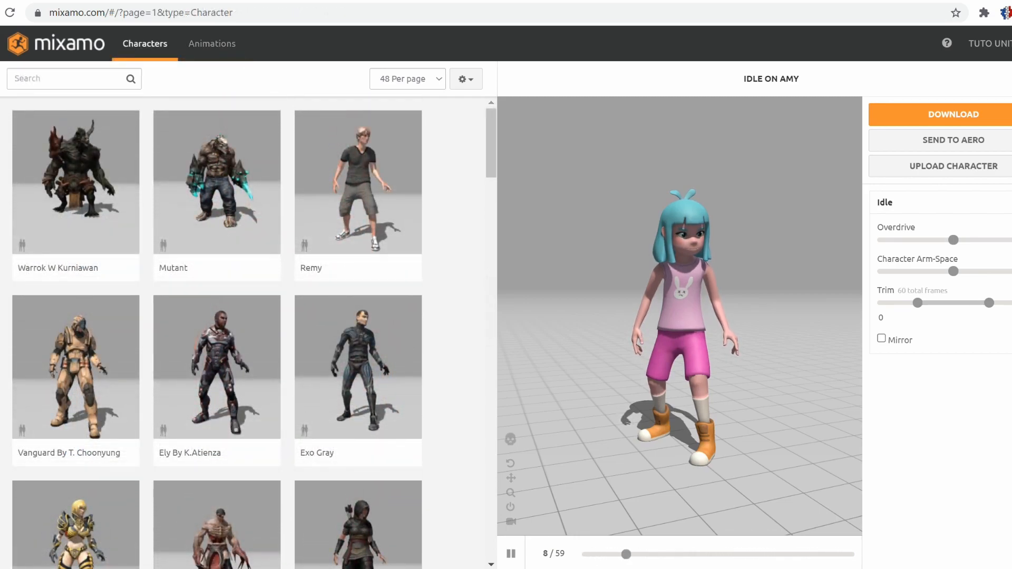
{"action": "scroll", "scroll_direction": "down", "scroll_amount": 3}
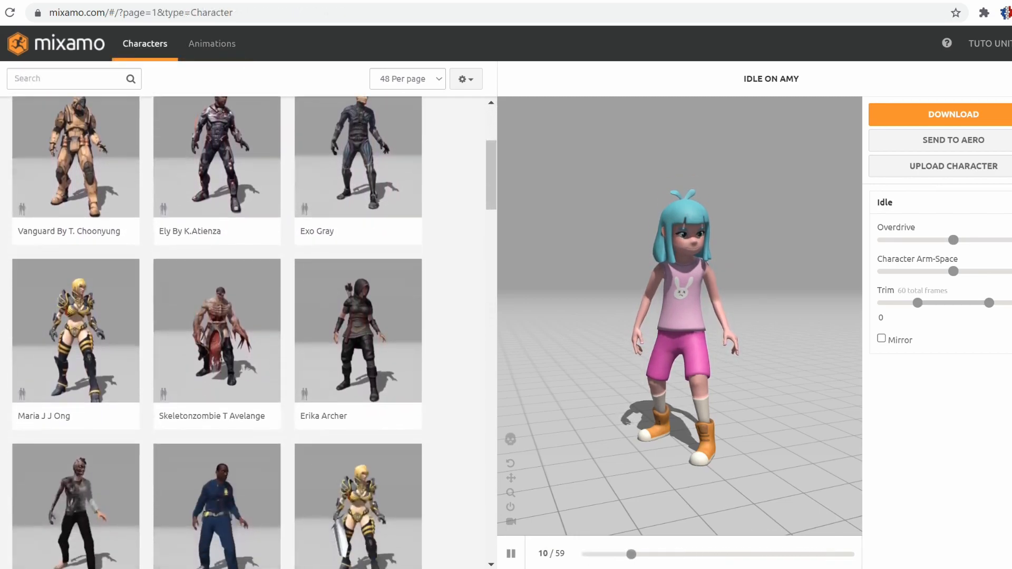
{"action": "scroll", "scroll_direction": "down", "scroll_amount": 3}
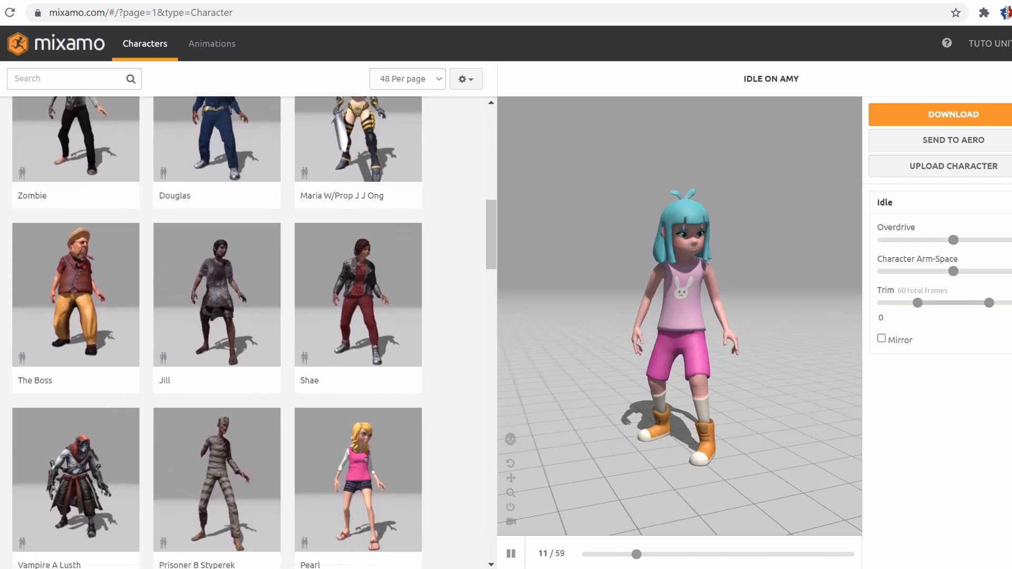
{"action": "scroll", "scroll_direction": "down", "scroll_amount": 3}
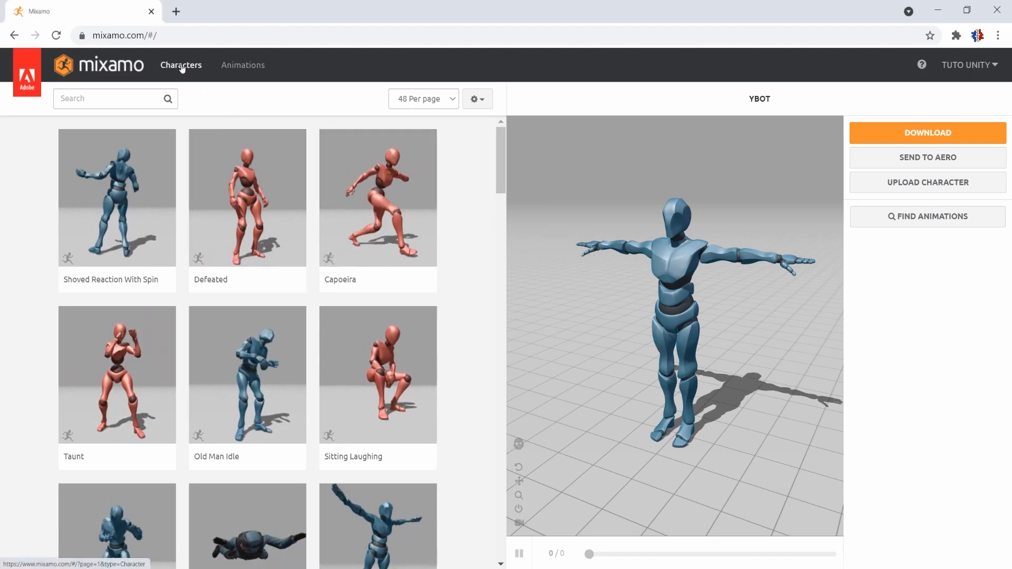
Select Amy from the Characters library as the active character in T-pose
{"action": "left_click", "coordinate": [180, 64]}
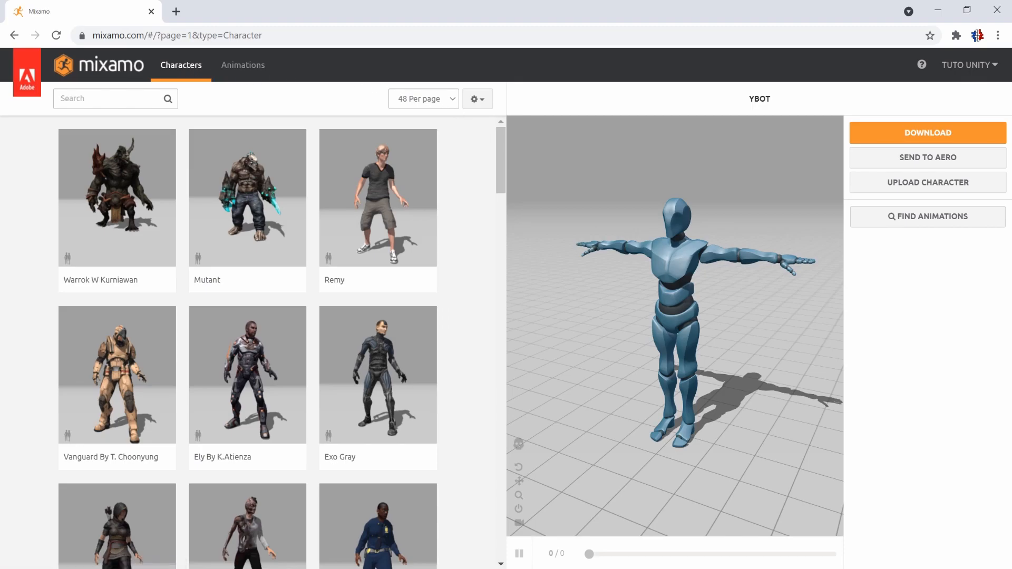
{"action": "scroll", "scroll_direction": "down", "scroll_amount": 3}
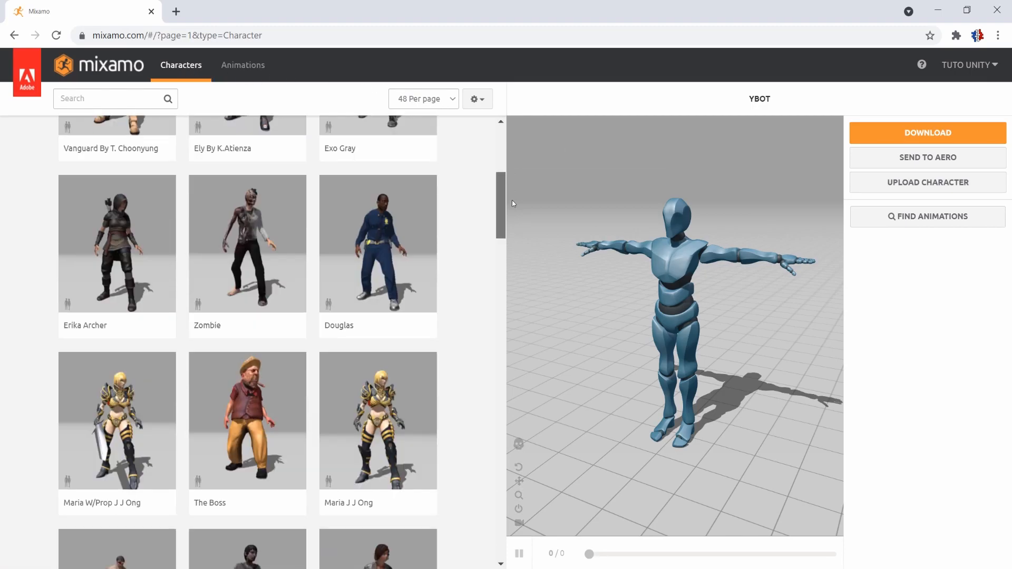
{"action": "scroll", "scroll_direction": "down", "scroll_amount": 3}
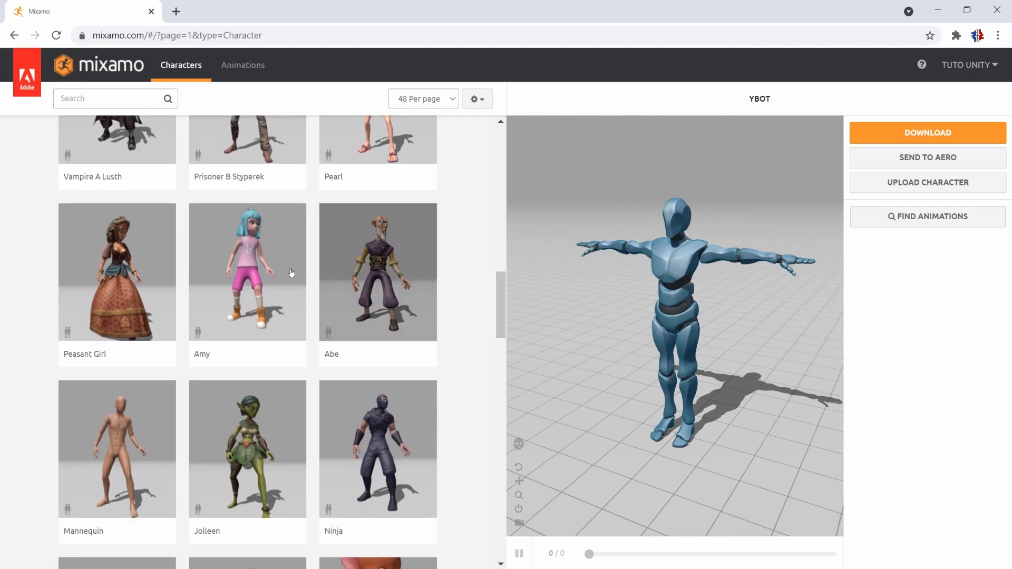
{"action": "left_click", "coordinate": [247, 271]}
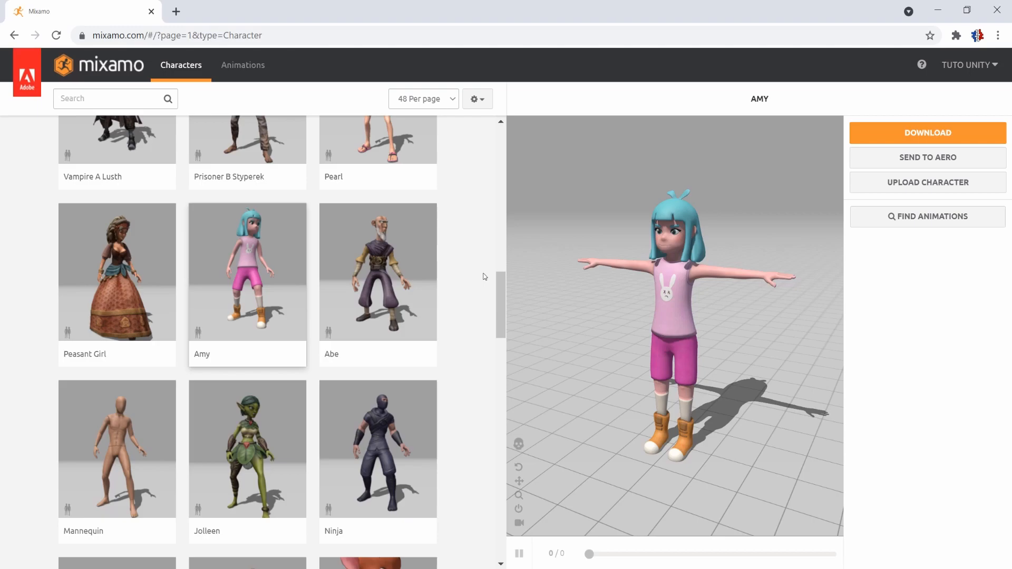
Download Amy as FBX for Unity (.fbx) with the pose kept as T-pose
{"action": "left_click", "coordinate": [926, 133]}
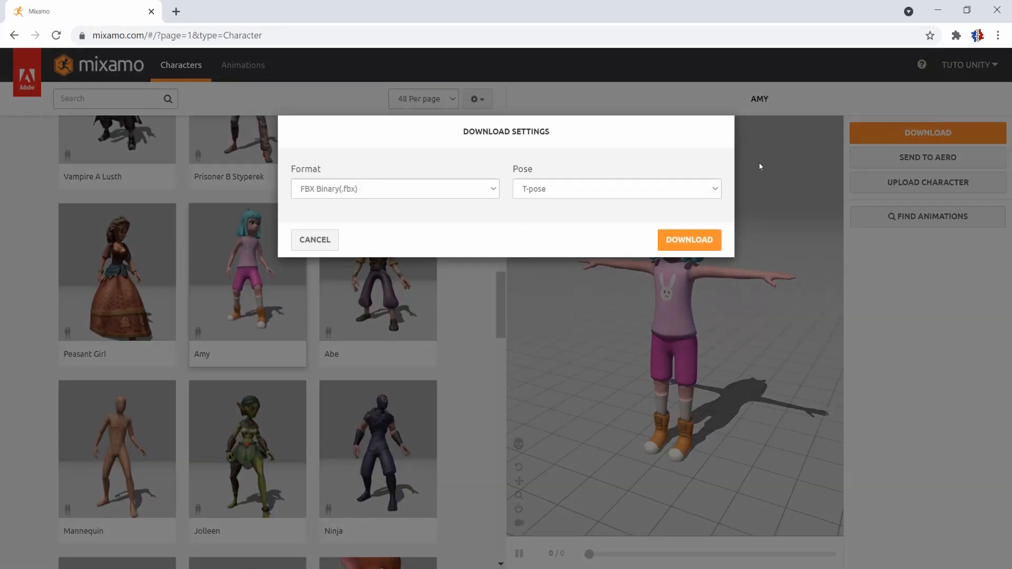
{"action": "mouse_move", "coordinate": [514, 196]}
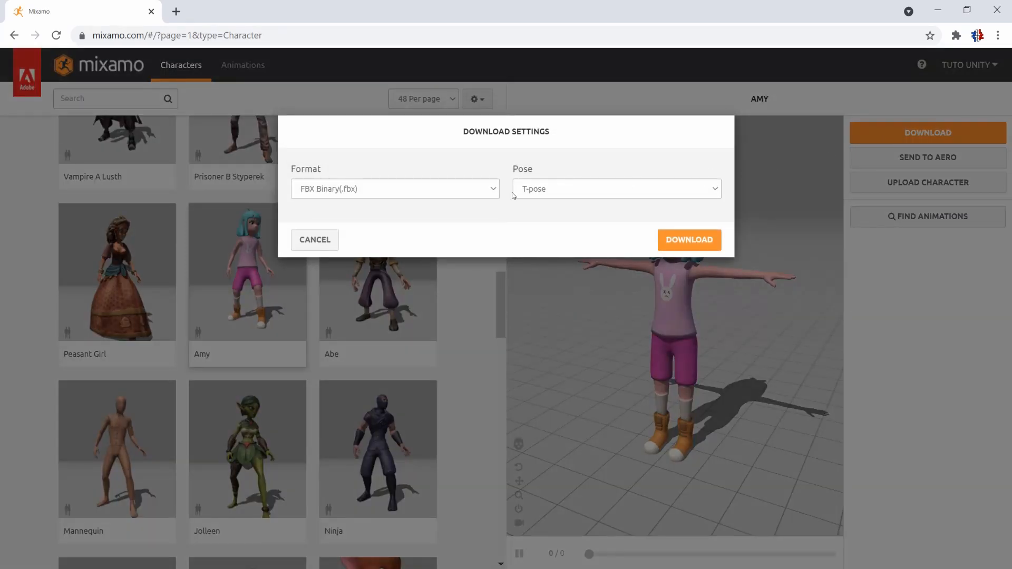
{"action": "left_click", "coordinate": [393, 189]}
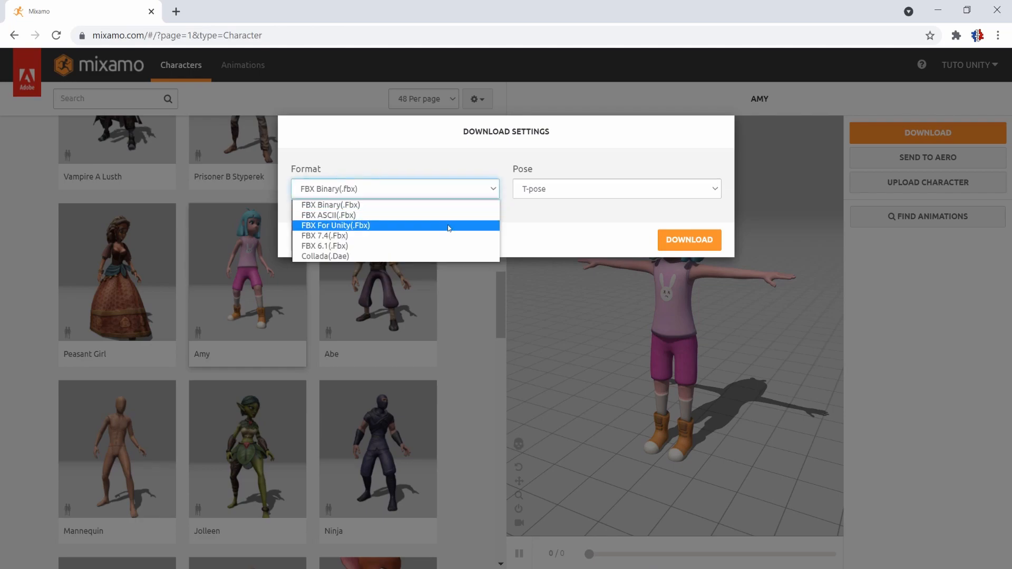
{"action": "left_click", "coordinate": [335, 226]}
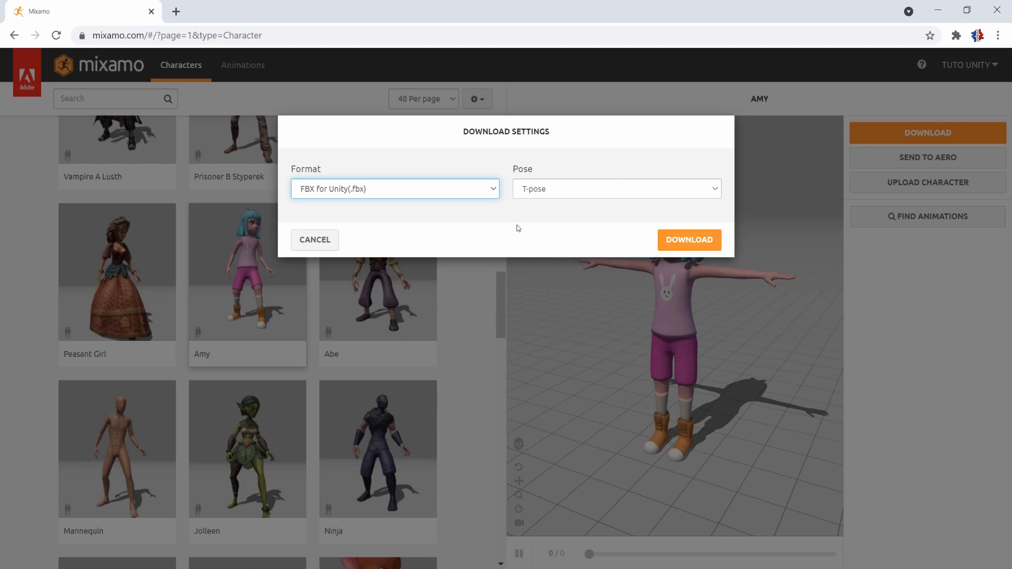
{"action": "mouse_move", "coordinate": [620, 194]}
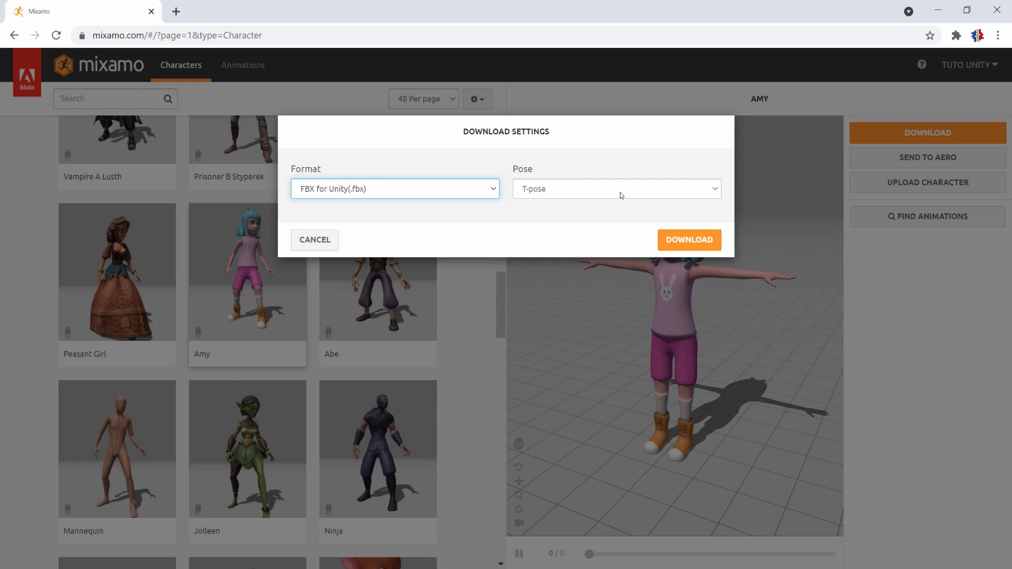
{"action": "left_click", "coordinate": [616, 188]}
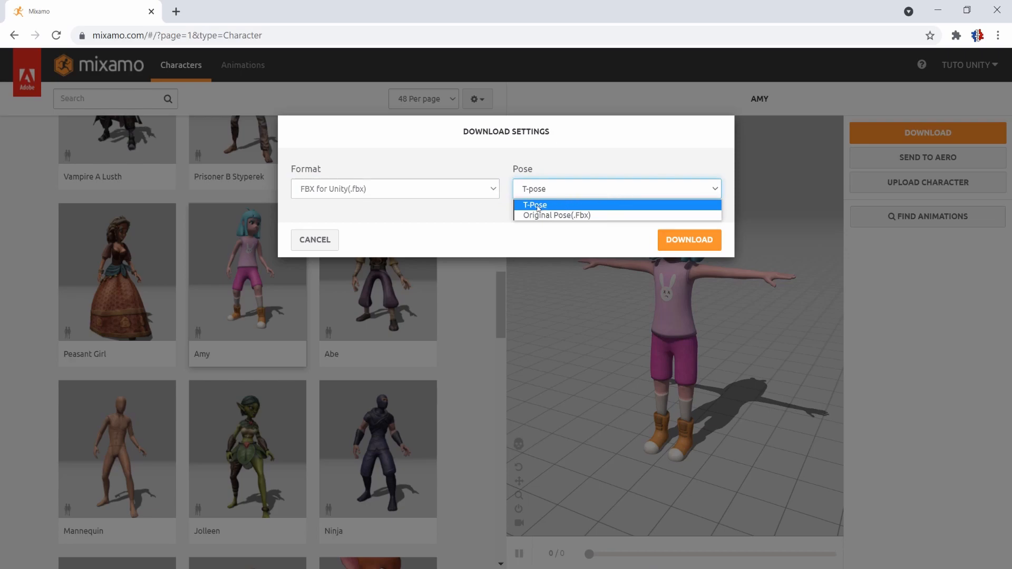
{"action": "left_click", "coordinate": [534, 205]}
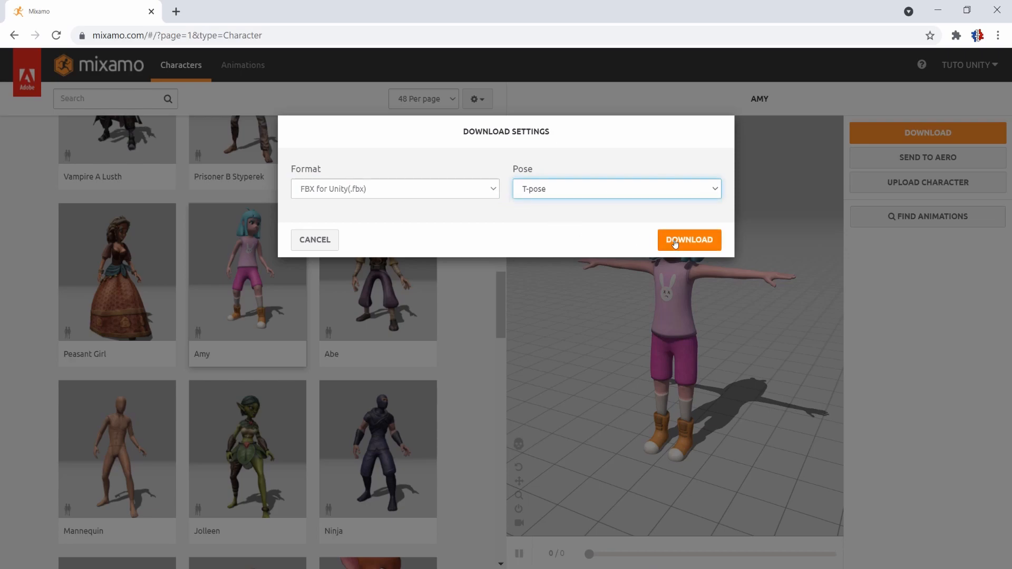
{"action": "left_click", "coordinate": [688, 240]}
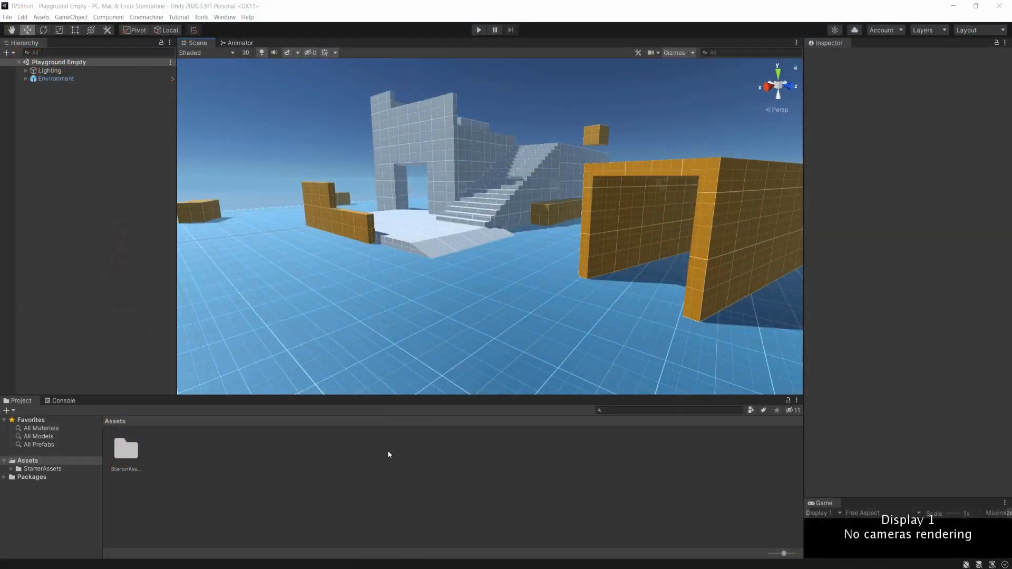
Create a new folder named Character in the project Assets
{"action": "right_click", "coordinate": [387, 455]}
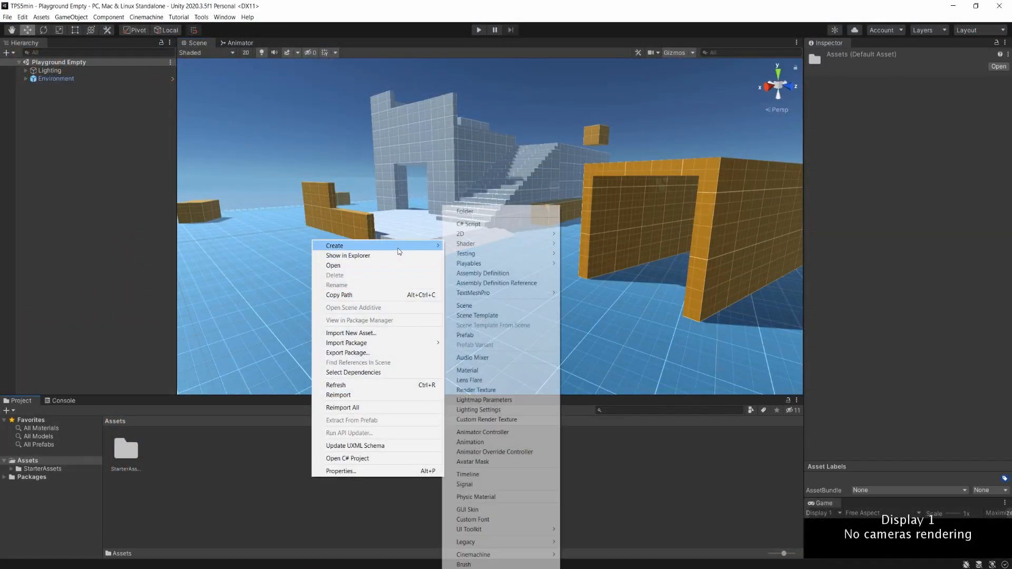
{"action": "left_click", "coordinate": [464, 211]}
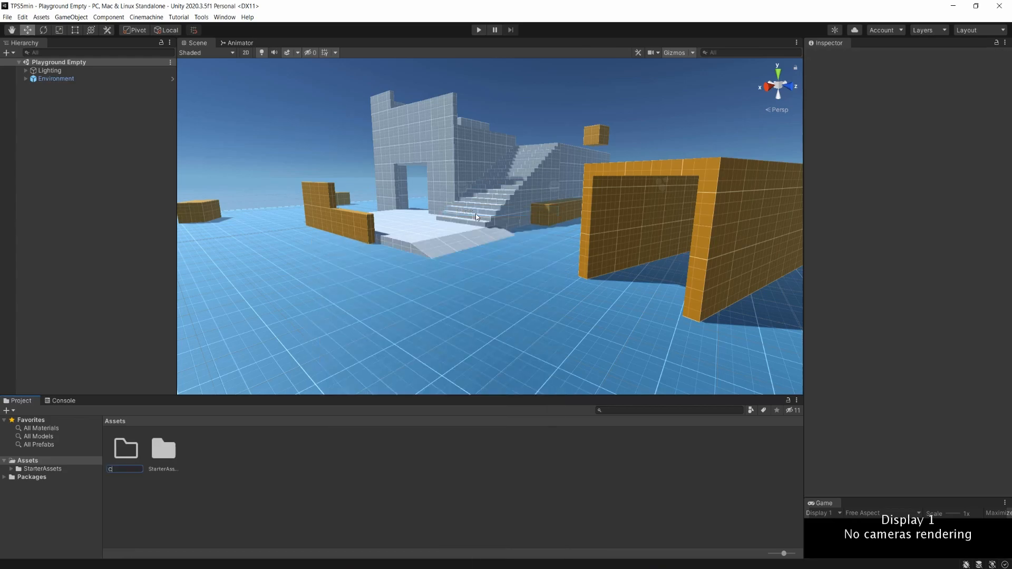
{"action": "type", "text": "Character"}
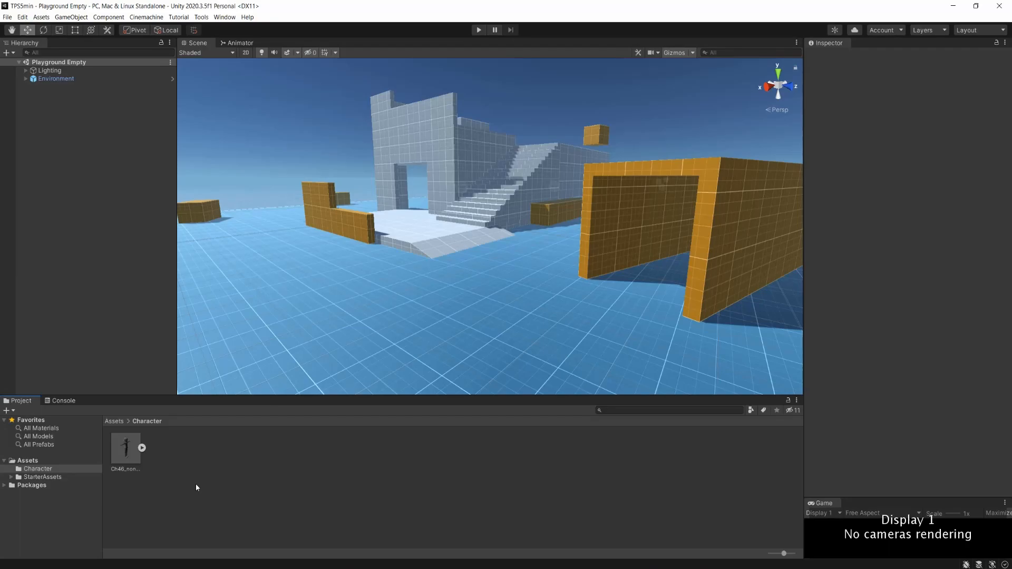
Drag Ch46_nonPBR into the scene and select the asset to show its import settings
{"action": "left_click_drag", "start_coordinate": [125, 447], "coordinate": [277, 304]}
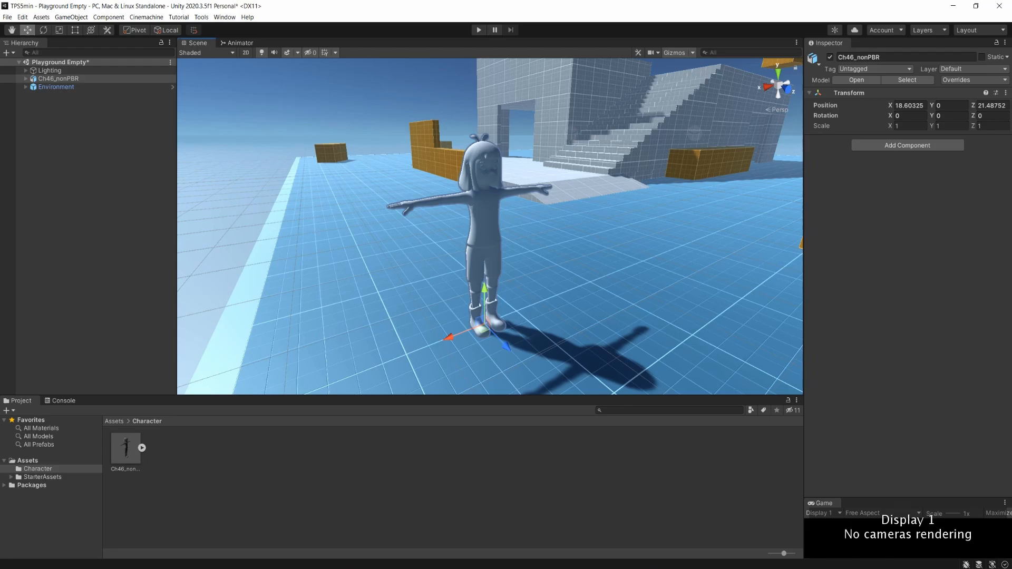
{"action": "mouse_move", "coordinate": [411, 349]}
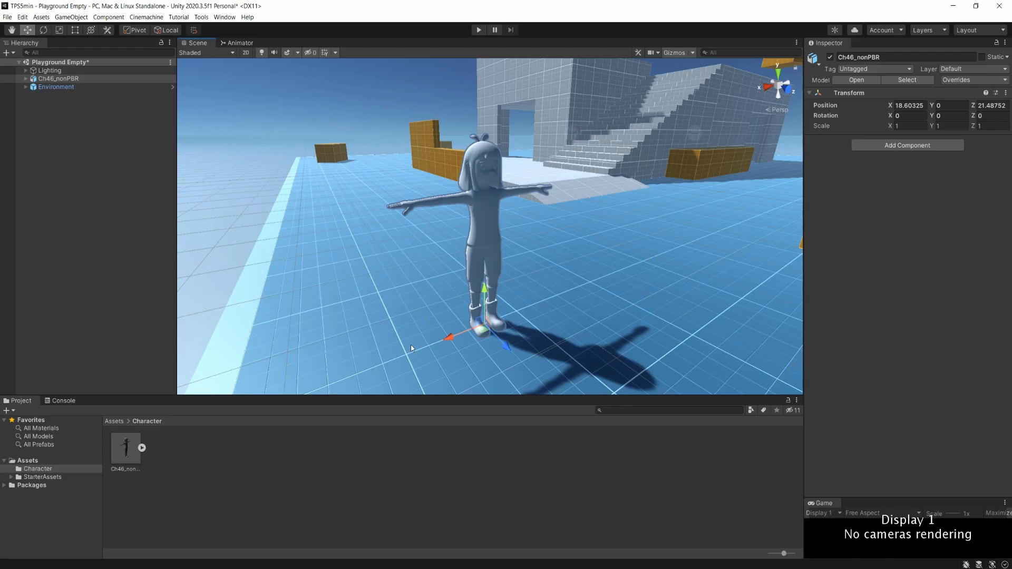
{"action": "left_click", "coordinate": [126, 449]}
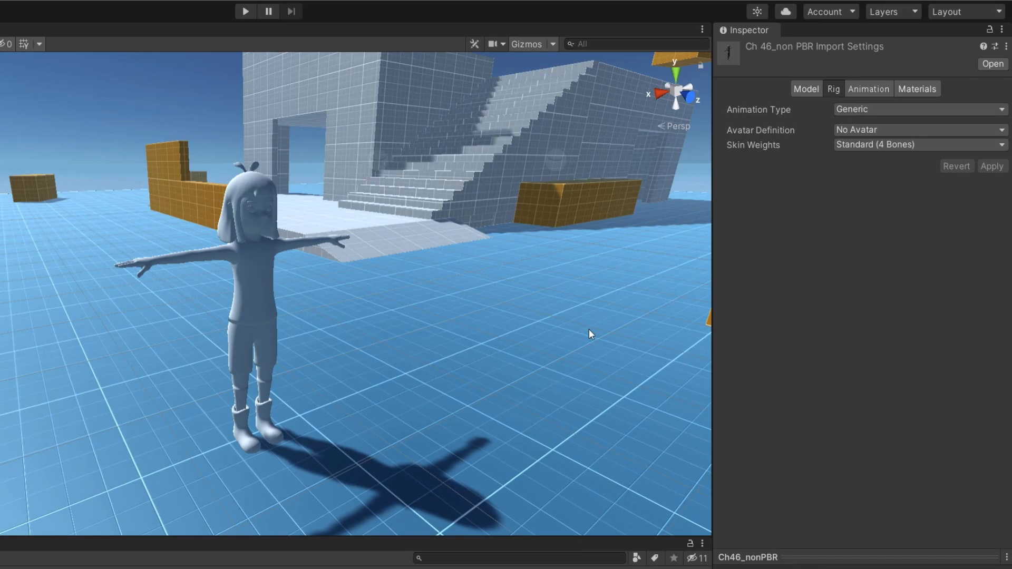
Set the model's rig Animation Type to Humanoid and apply it
{"action": "left_click", "coordinate": [916, 109]}
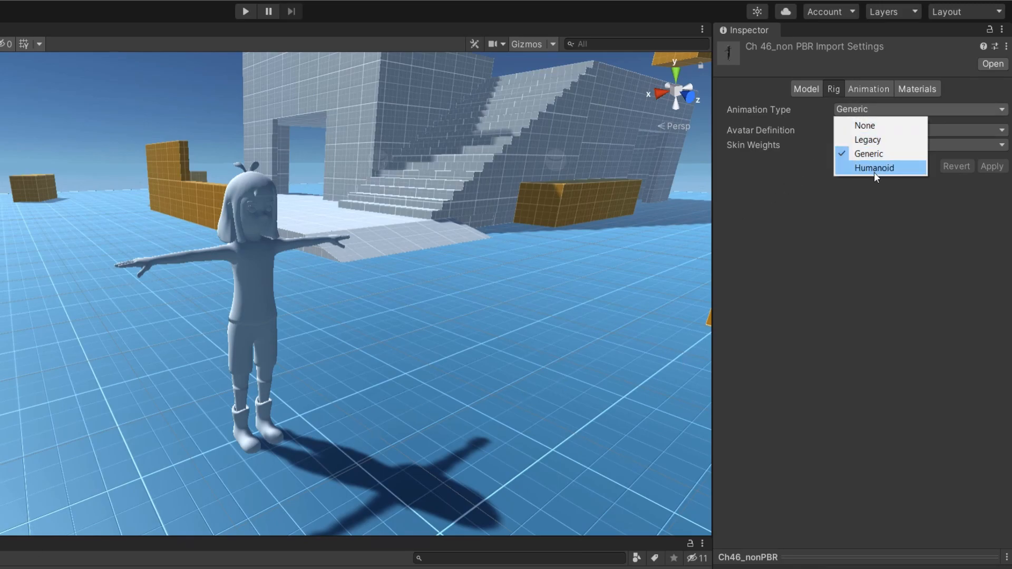
{"action": "left_click", "coordinate": [874, 167]}
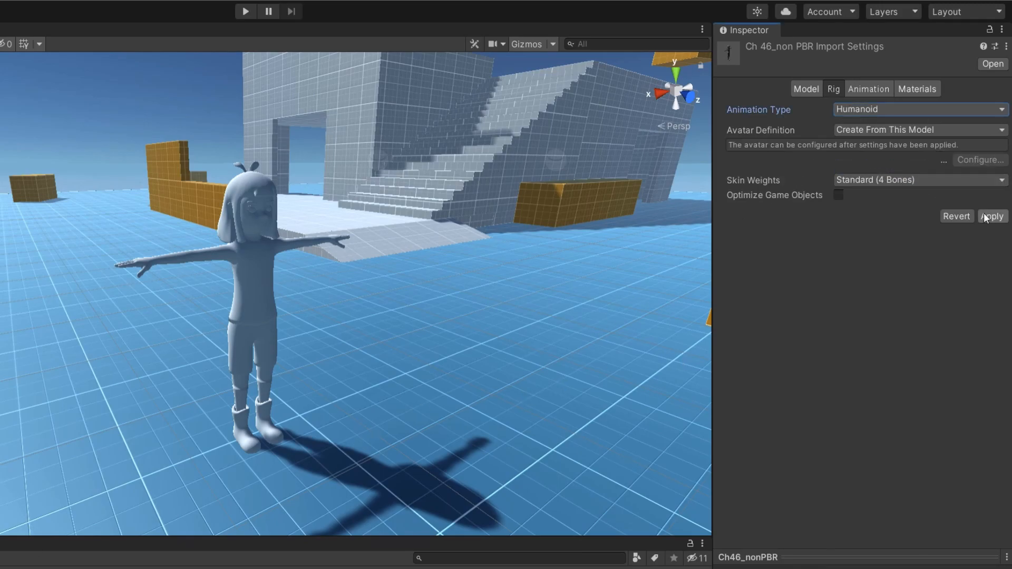
{"action": "left_click", "coordinate": [991, 216]}
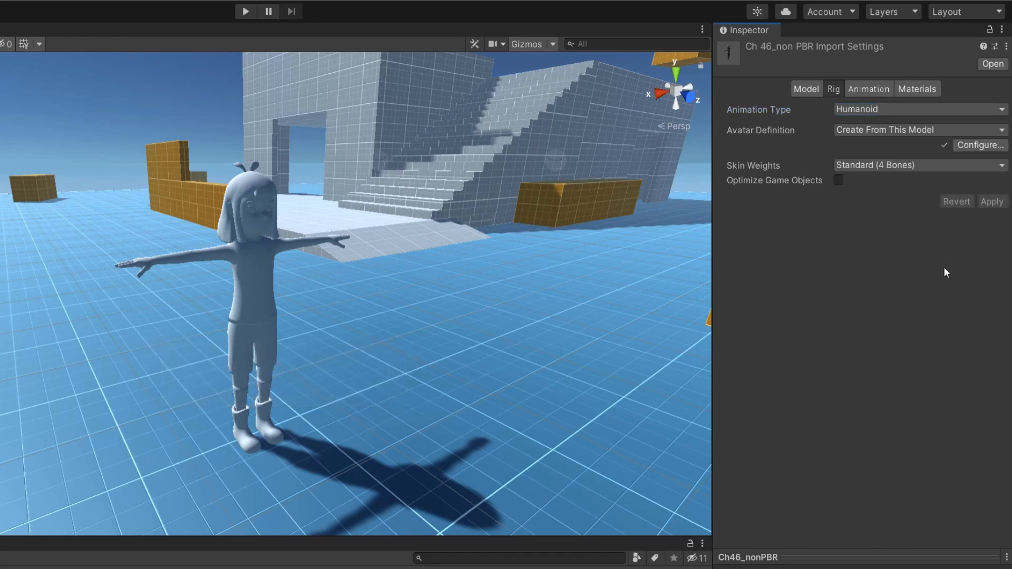
{"action": "mouse_move", "coordinate": [922, 286]}
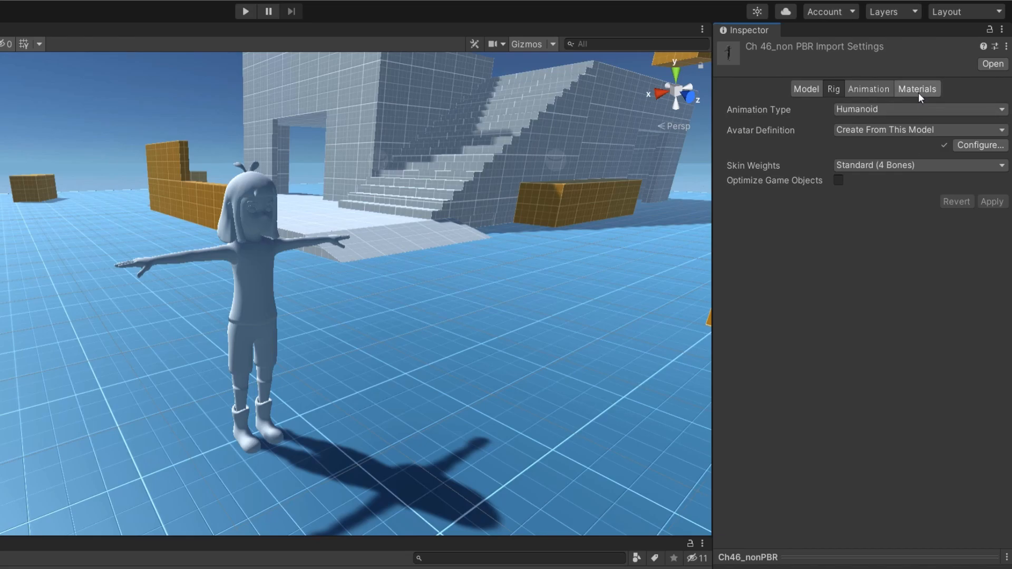
Extract the model's textures into a new Textures folder and fix the normal map
{"action": "left_click", "coordinate": [915, 89]}
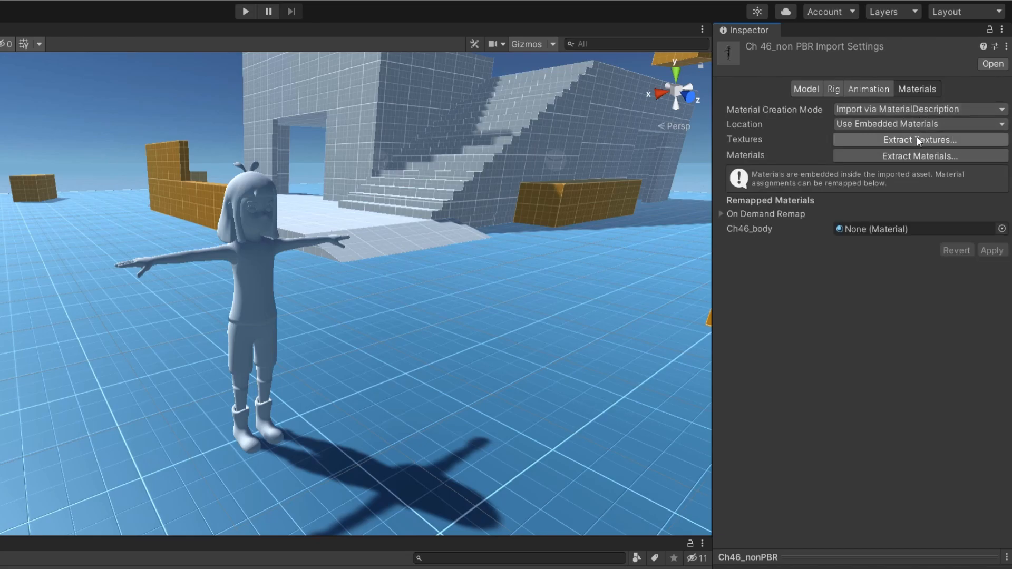
{"action": "left_click", "coordinate": [918, 139]}
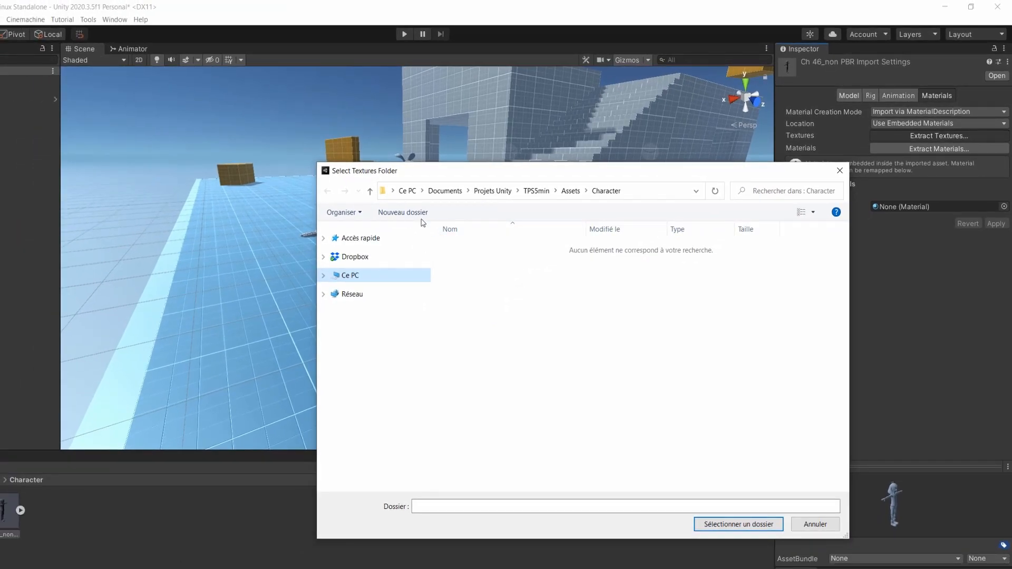
{"action": "left_click", "coordinate": [401, 212]}
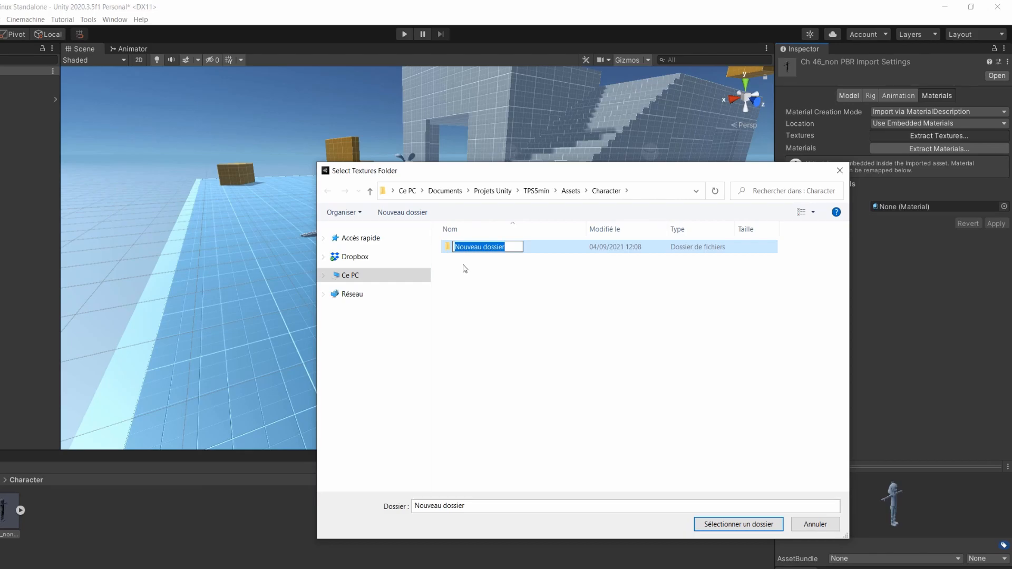
{"action": "type", "text": "Textures"}
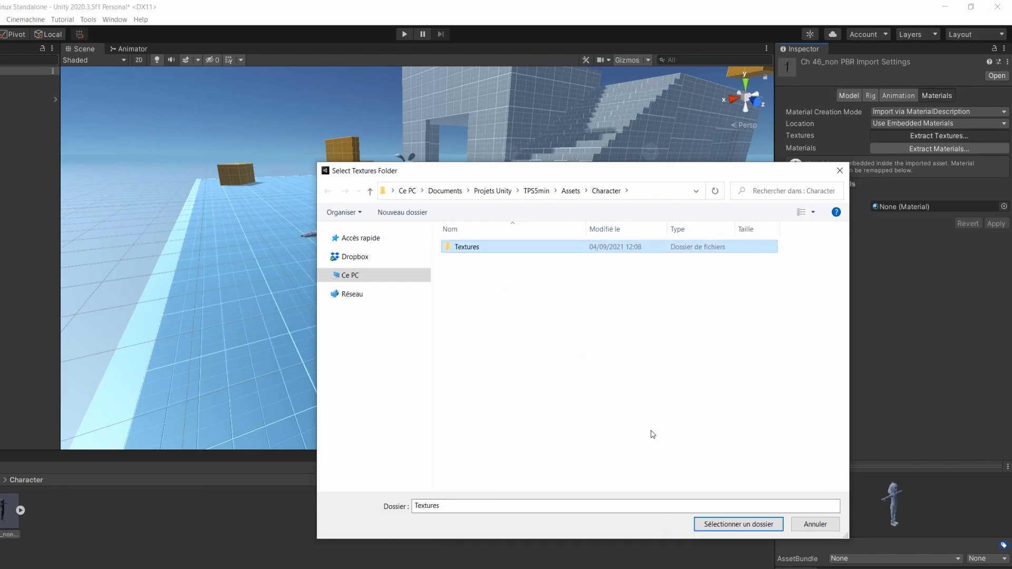
{"action": "left_click", "coordinate": [738, 524]}
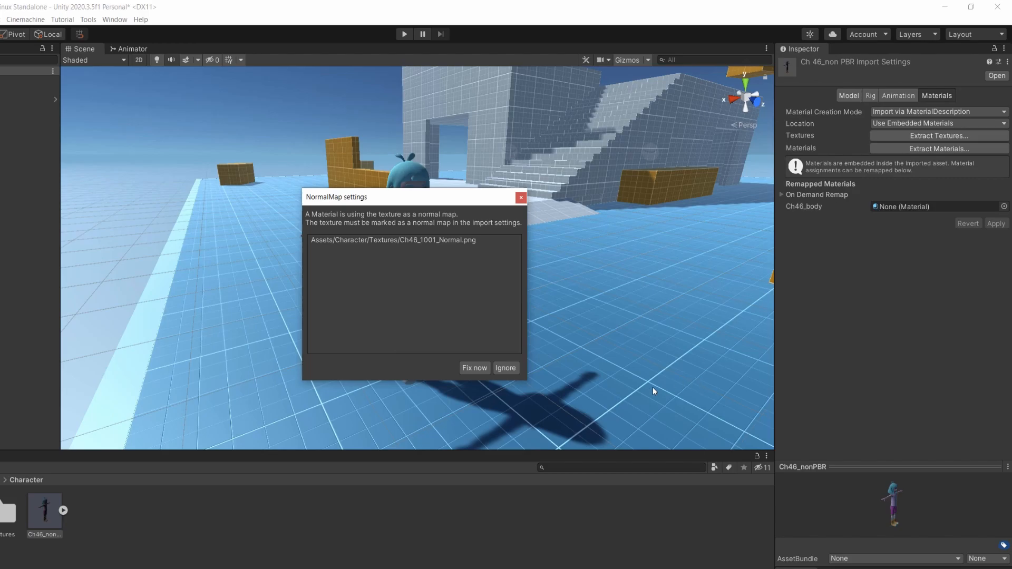
{"action": "mouse_move", "coordinate": [593, 400]}
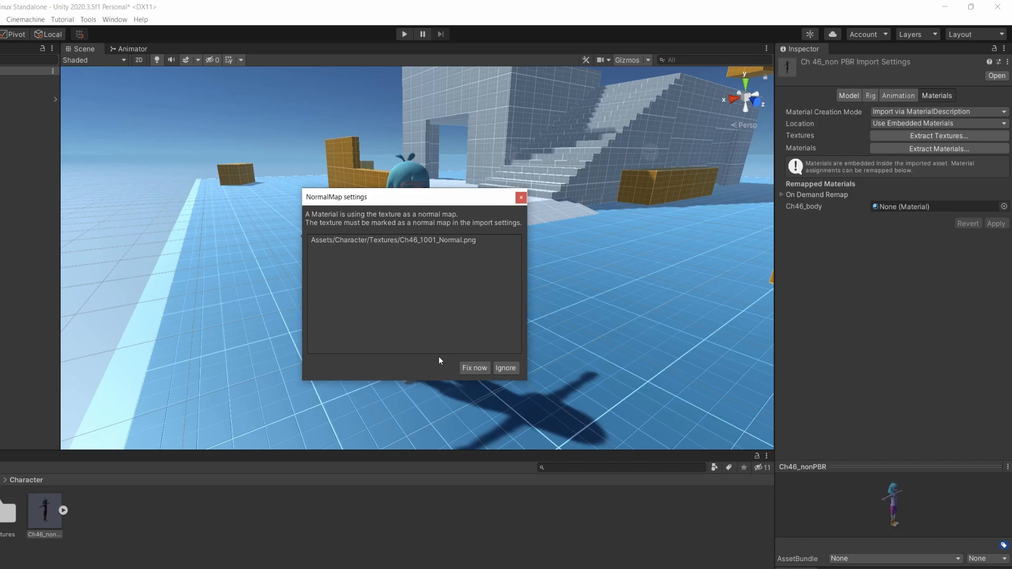
{"action": "left_click", "coordinate": [473, 368]}
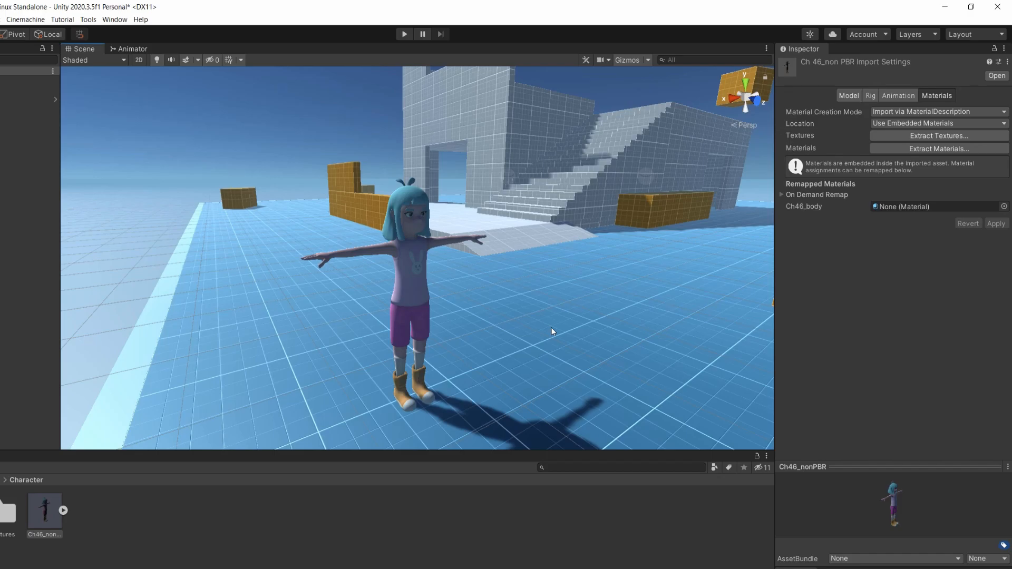
{"action": "mouse_move", "coordinate": [554, 330]}
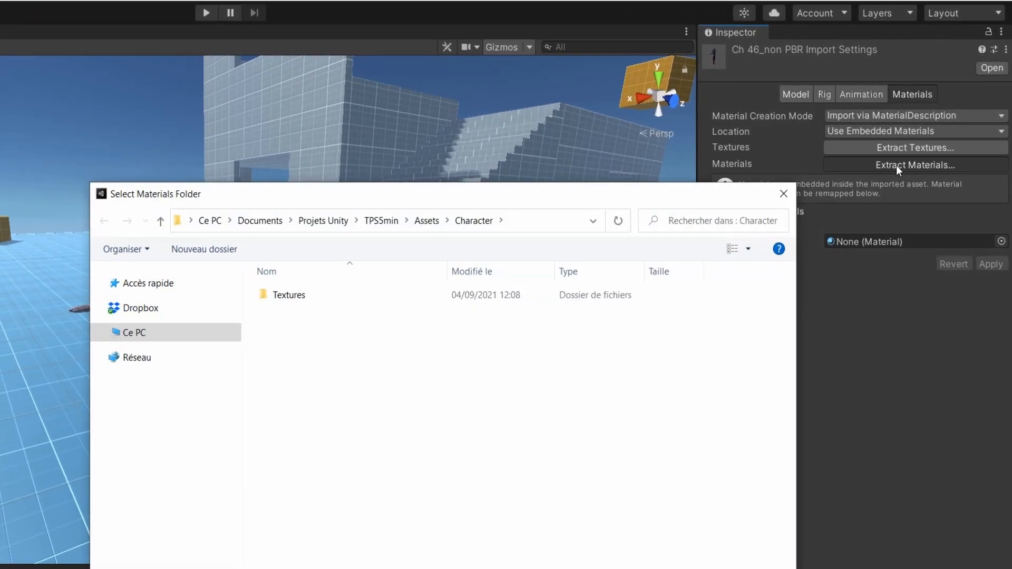
Extract the model's materials into the Materials folder inside Character
{"action": "left_click", "coordinate": [369, 224]}
{"action": "type", "text": "Materials"}
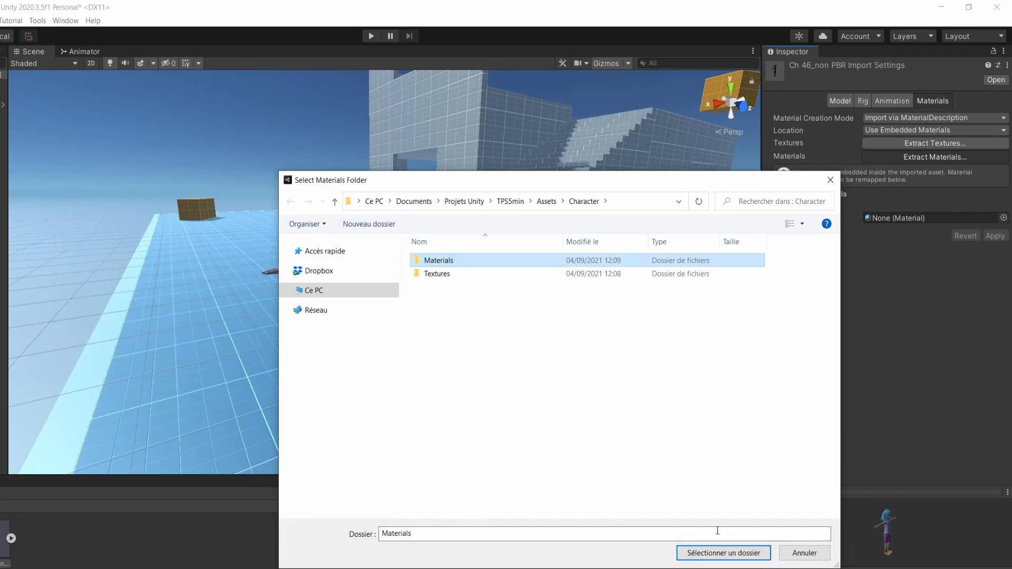
{"action": "left_click", "coordinate": [723, 553]}
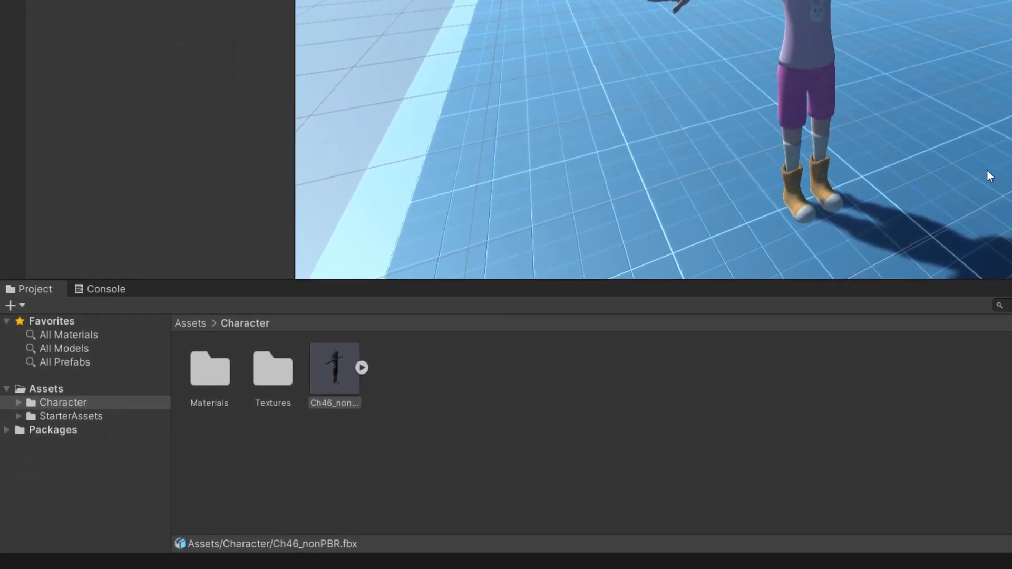
Try the Ch46_body material's Rendering Mode as Transparent, then set it back to Opaque
{"action": "double_click", "coordinate": [209, 367]}
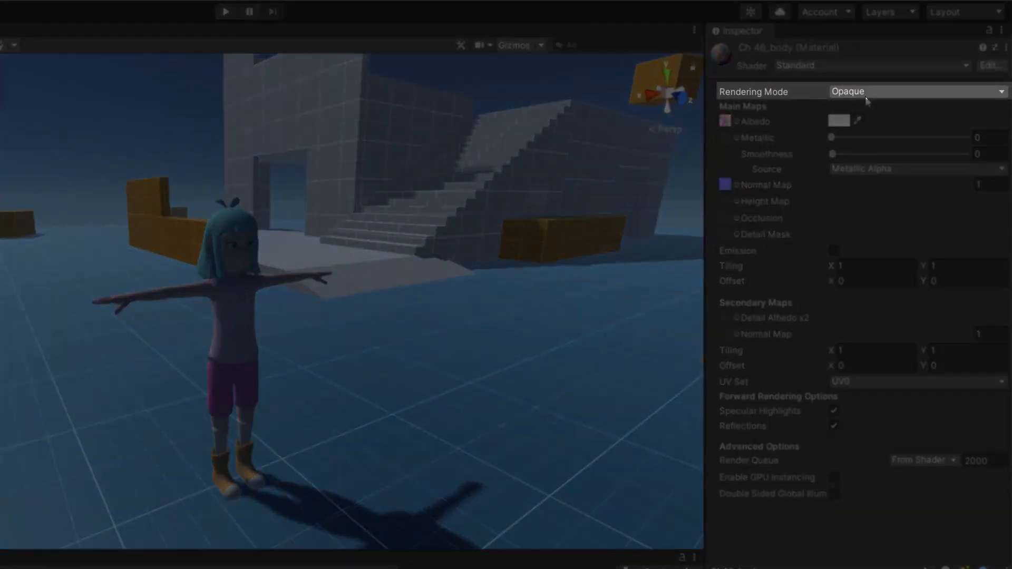
{"action": "left_click", "coordinate": [913, 90]}
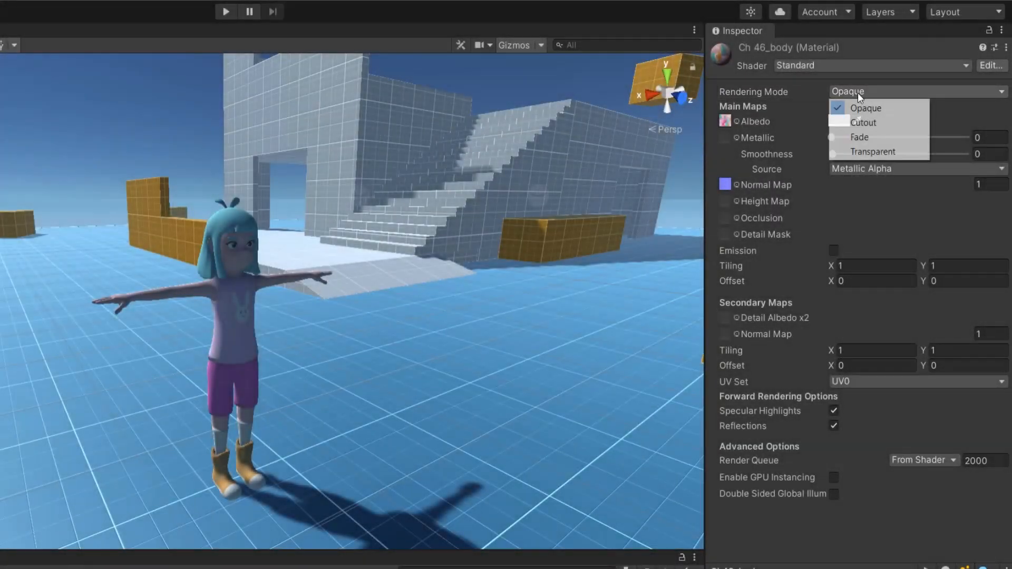
{"action": "left_click", "coordinate": [872, 152]}
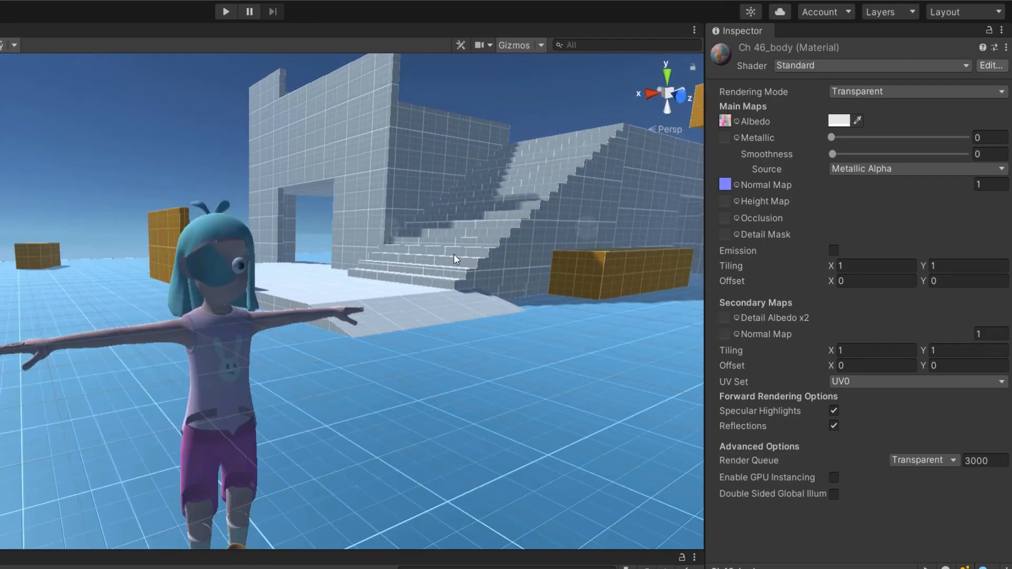
{"action": "mouse_move", "coordinate": [456, 267]}
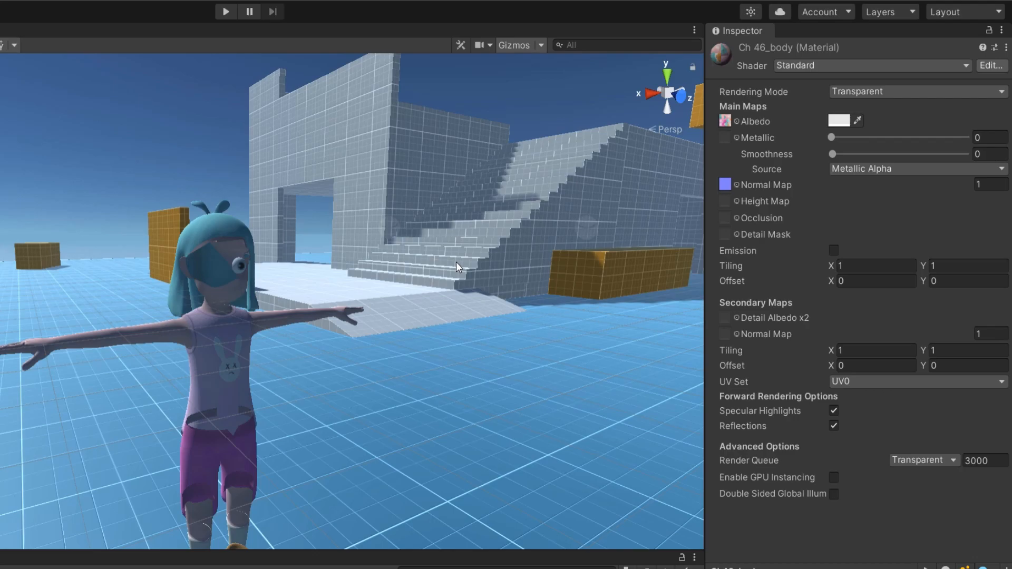
{"action": "left_click", "coordinate": [913, 91]}
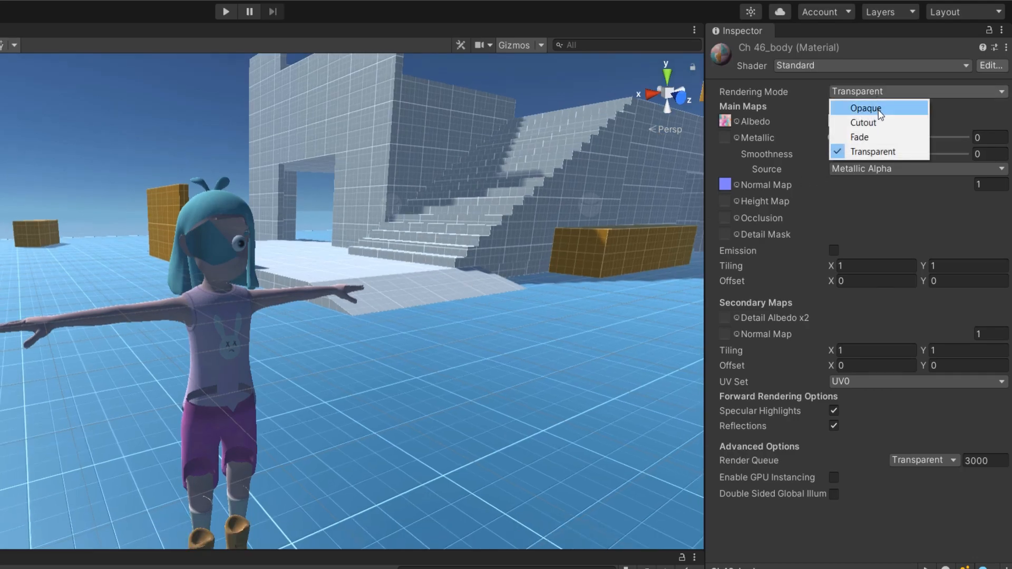
{"action": "left_click", "coordinate": [867, 107]}
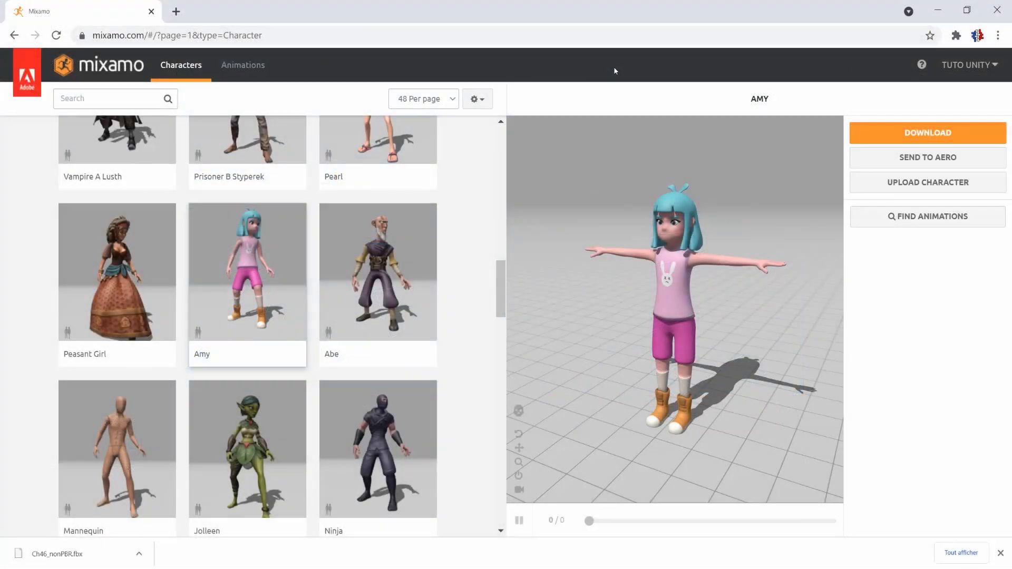
Apply the Capoeira animation to Amy, trial the Step Width slider and return it to 50
{"action": "left_click", "coordinate": [243, 64]}
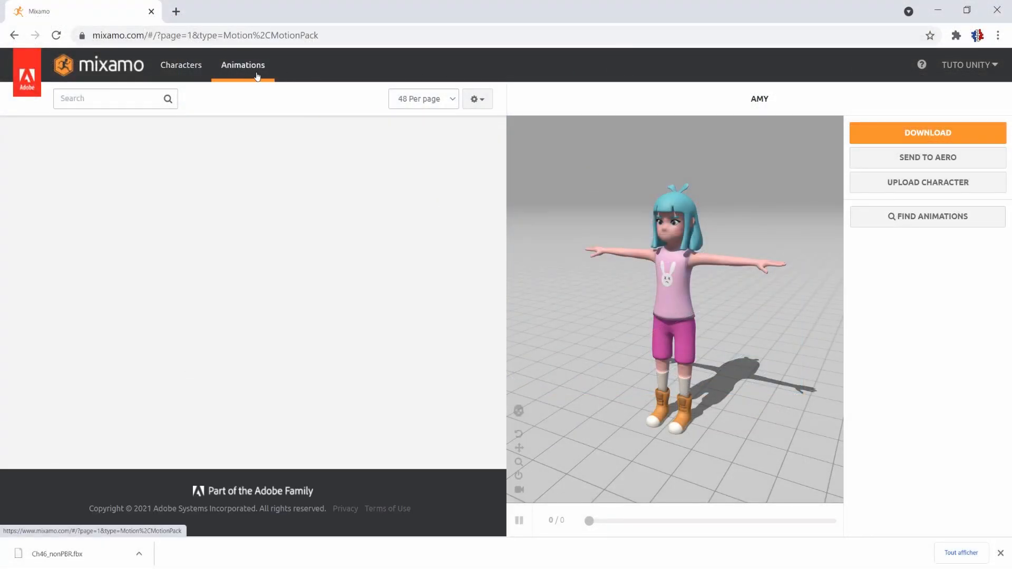
{"action": "left_click", "coordinate": [242, 65]}
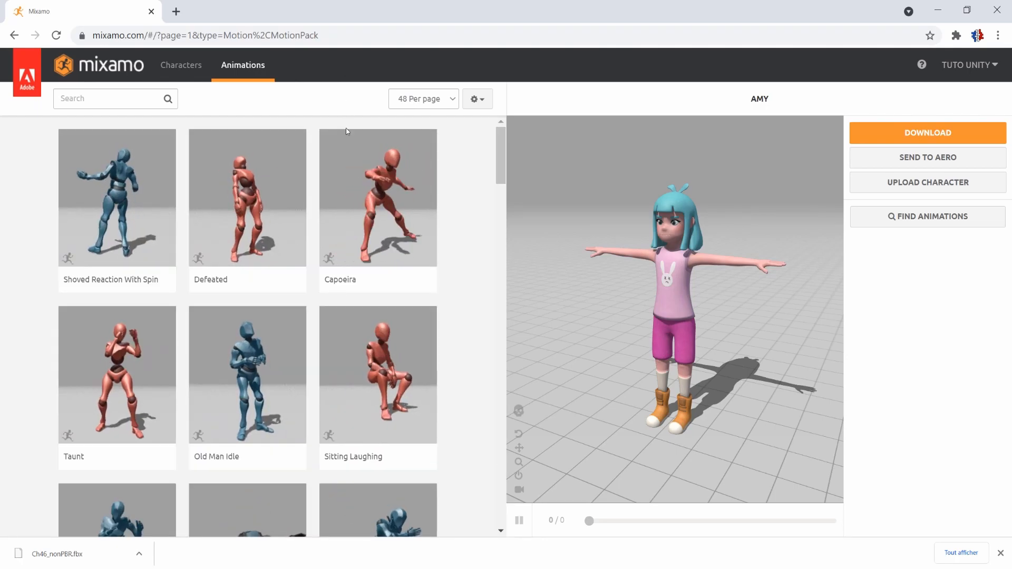
{"action": "left_click", "coordinate": [377, 197]}
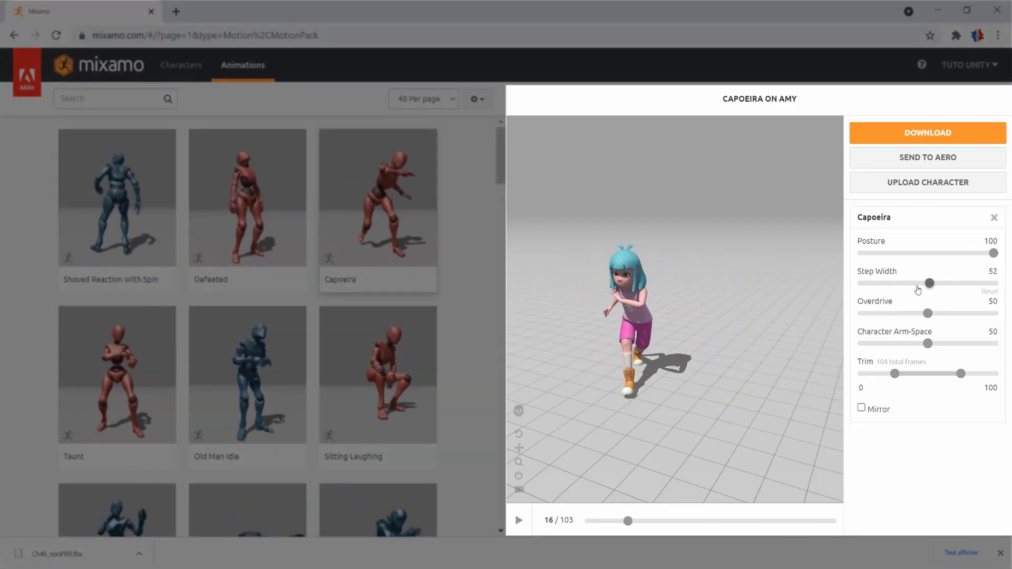
{"action": "left_click_drag", "start_coordinate": [930, 282], "coordinate": [897, 282]}
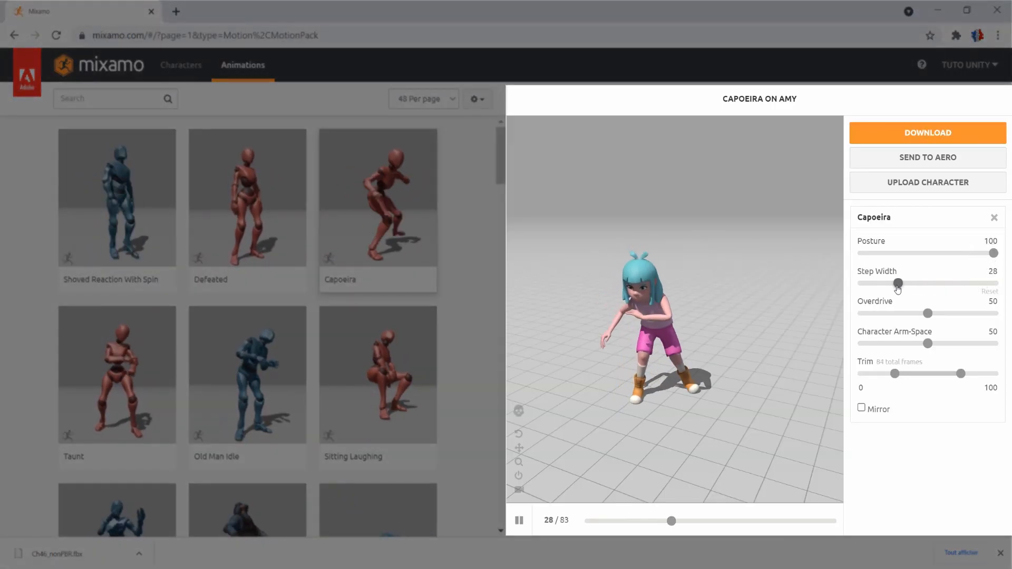
{"action": "left_click_drag", "start_coordinate": [897, 282], "coordinate": [946, 282]}
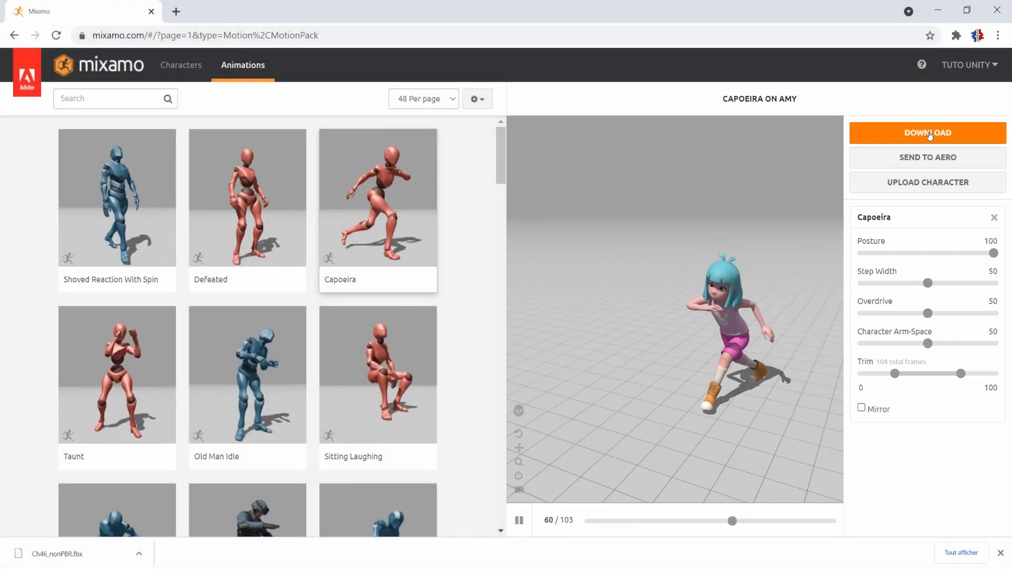
Download Capoeira without skin at 30 fps with no keyframe reduction
{"action": "left_click", "coordinate": [926, 133]}
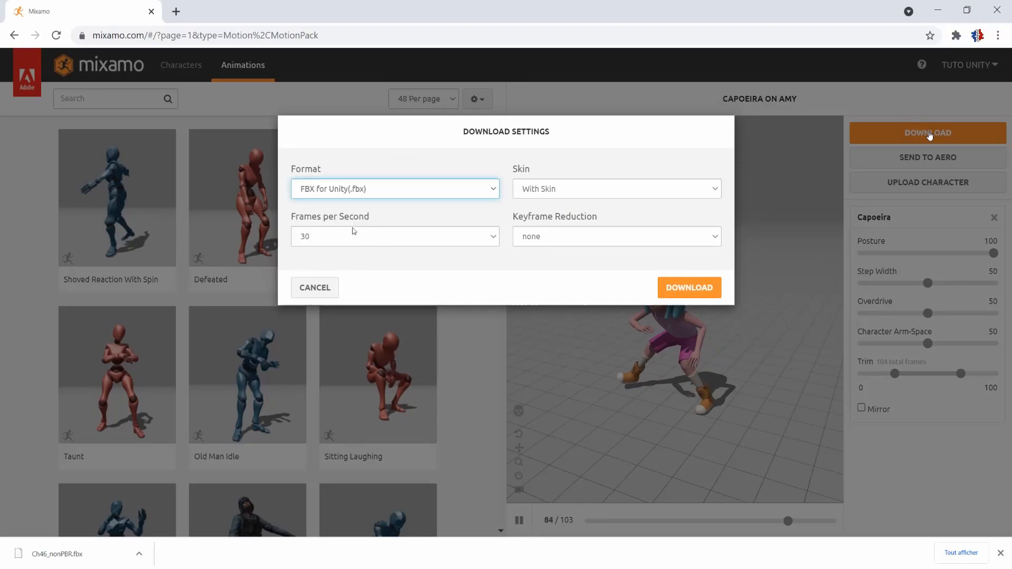
{"action": "left_click", "coordinate": [614, 189]}
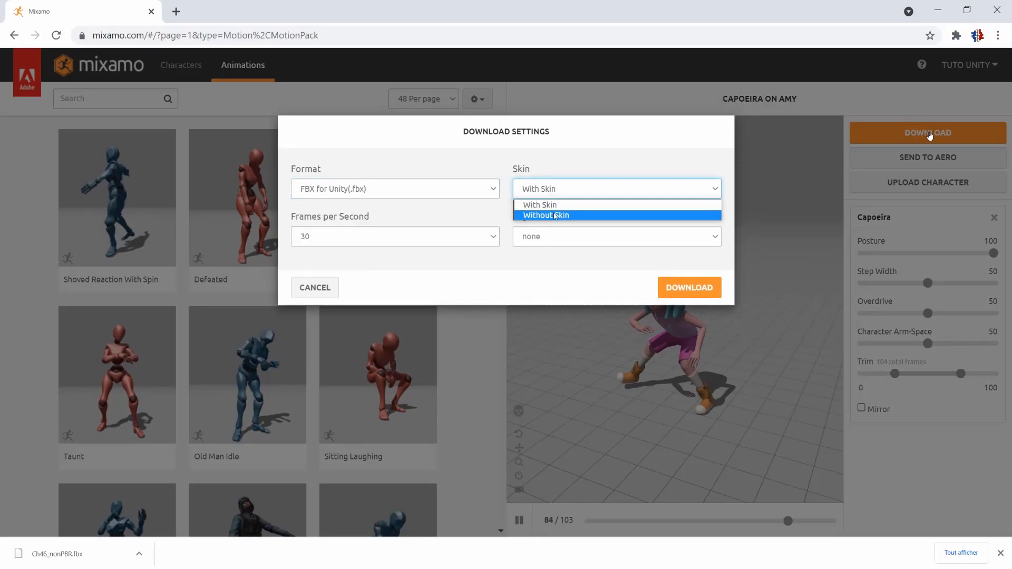
{"action": "left_click", "coordinate": [546, 215]}
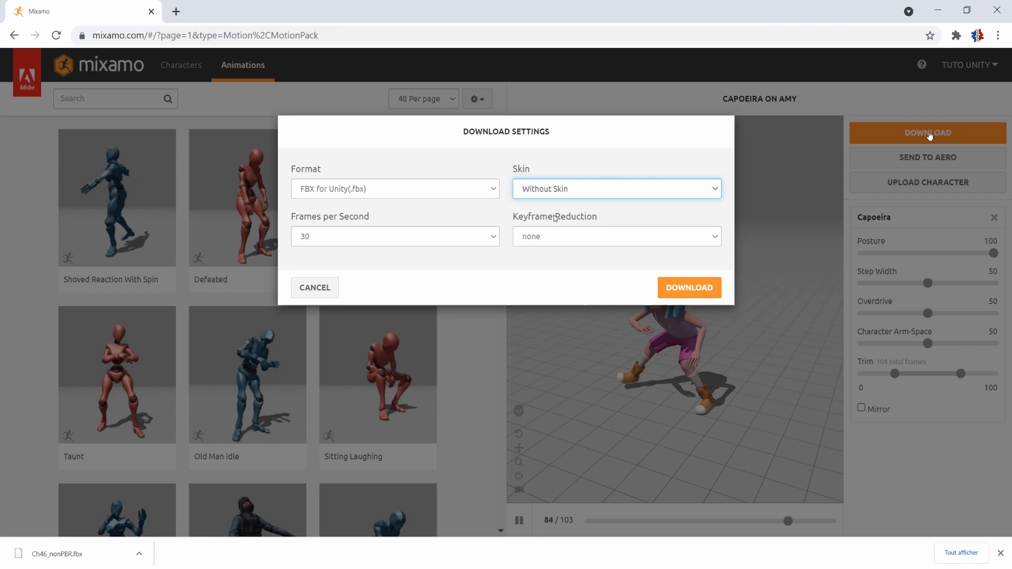
{"action": "left_click", "coordinate": [393, 236]}
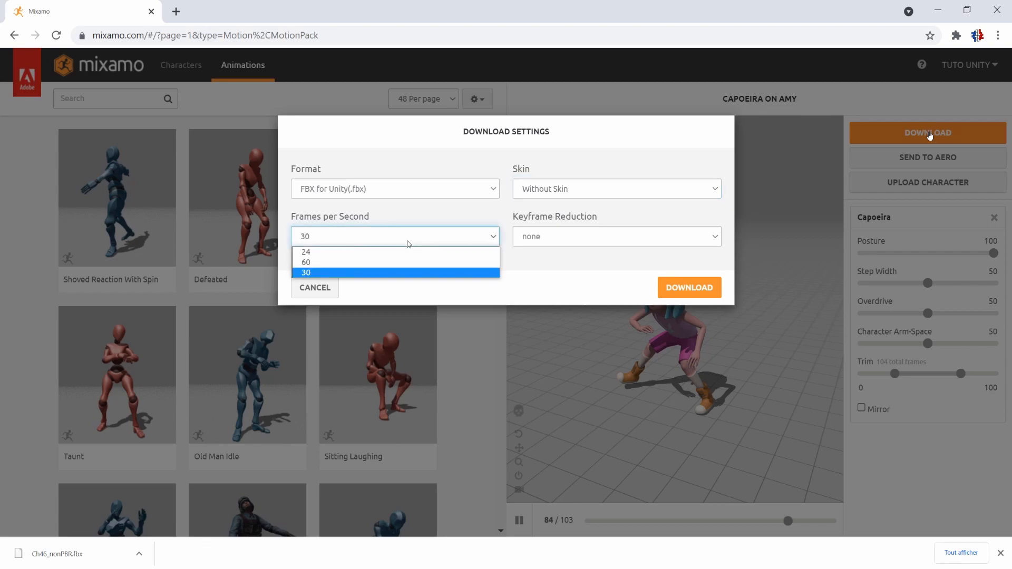
{"action": "left_click", "coordinate": [614, 235]}
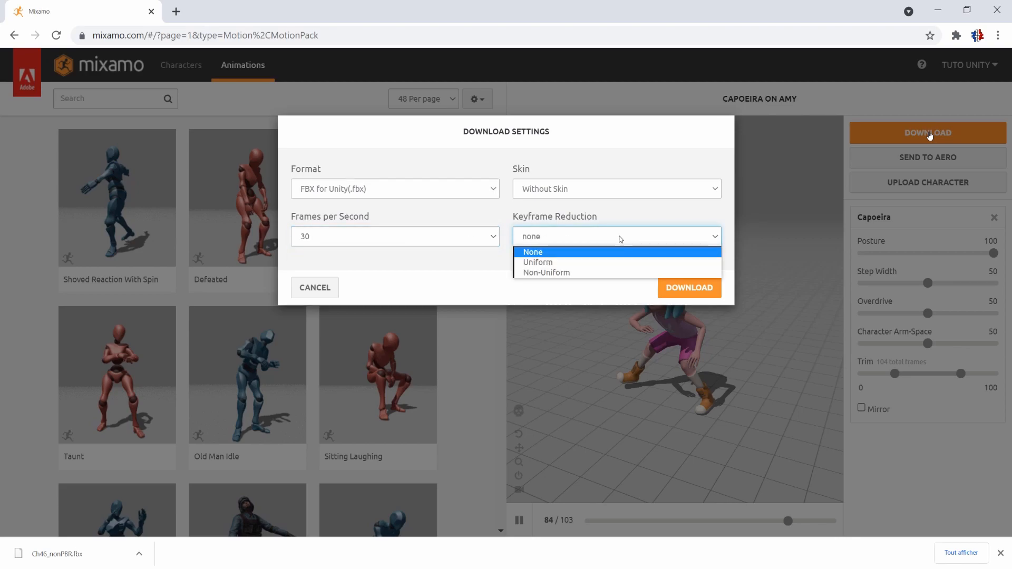
{"action": "left_click", "coordinate": [532, 252]}
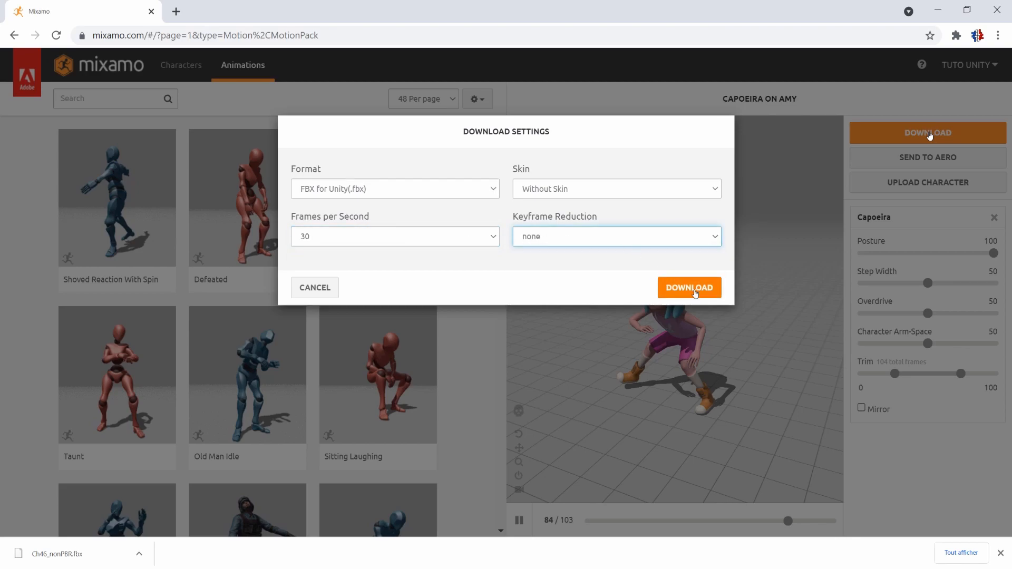
{"action": "left_click", "coordinate": [688, 287]}
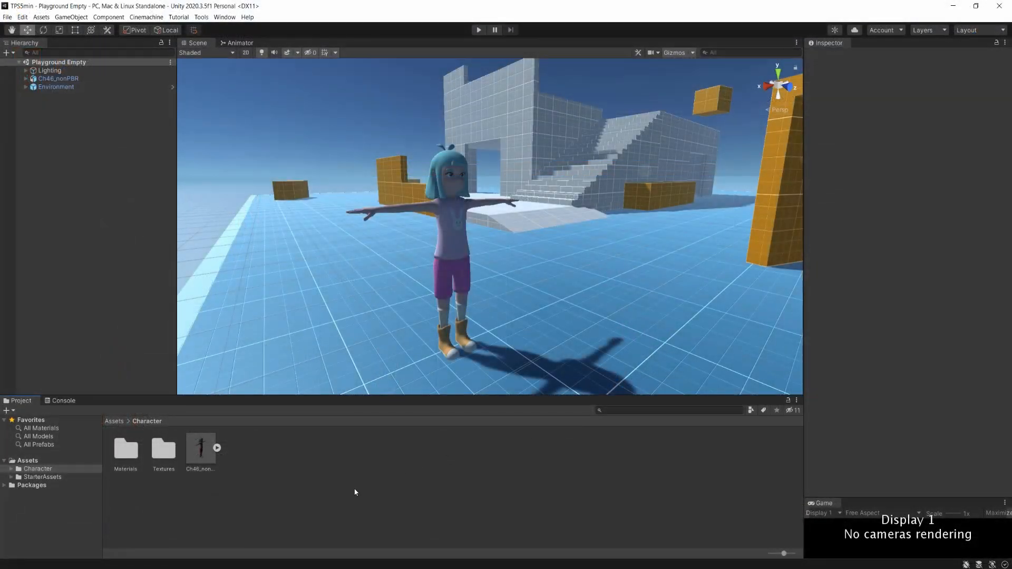
Enable Loop Time on the Capoeira clip in its Animation import settings
{"action": "left_click", "coordinate": [126, 449]}
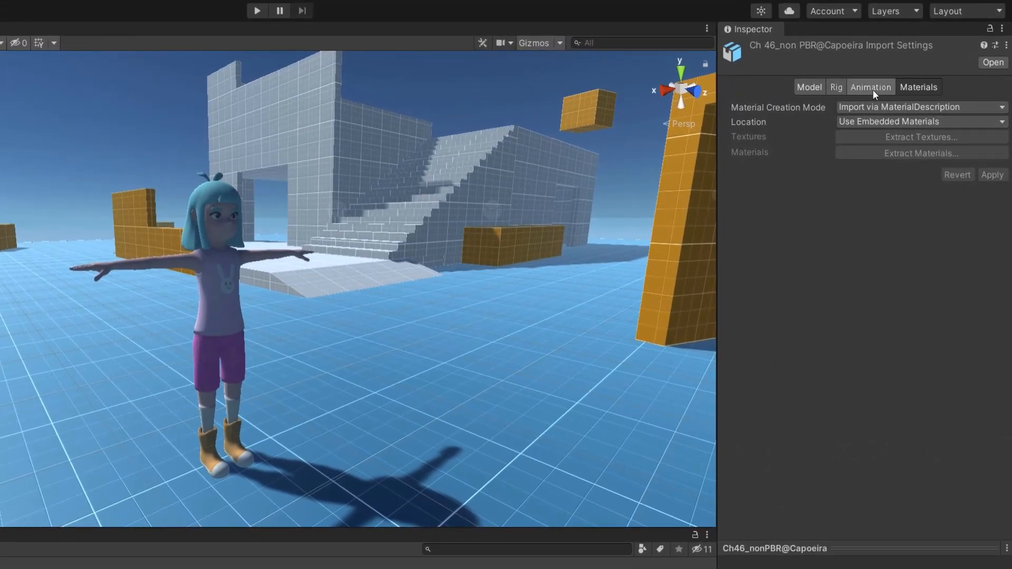
{"action": "left_click", "coordinate": [866, 87]}
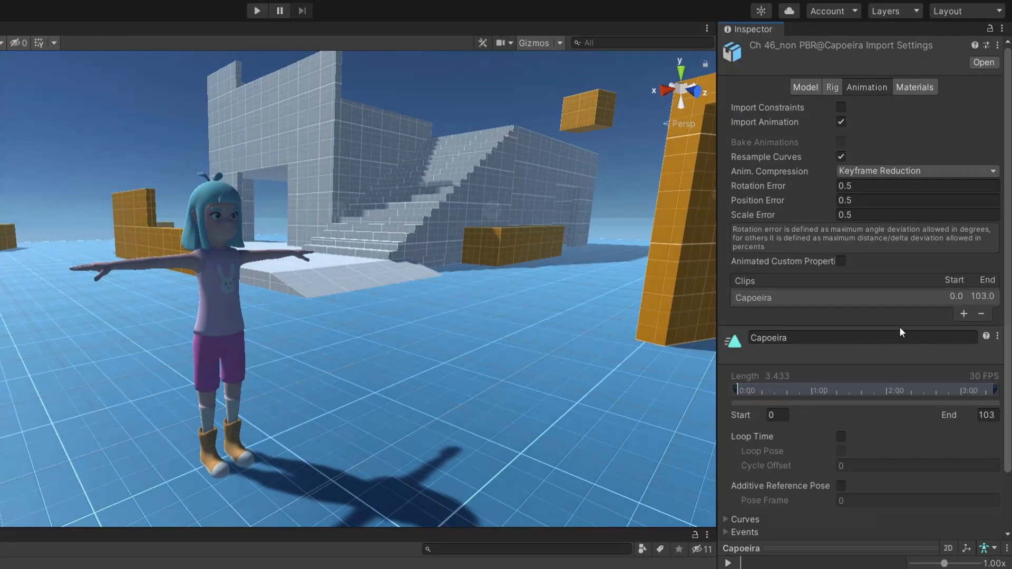
{"action": "left_click", "coordinate": [841, 437]}
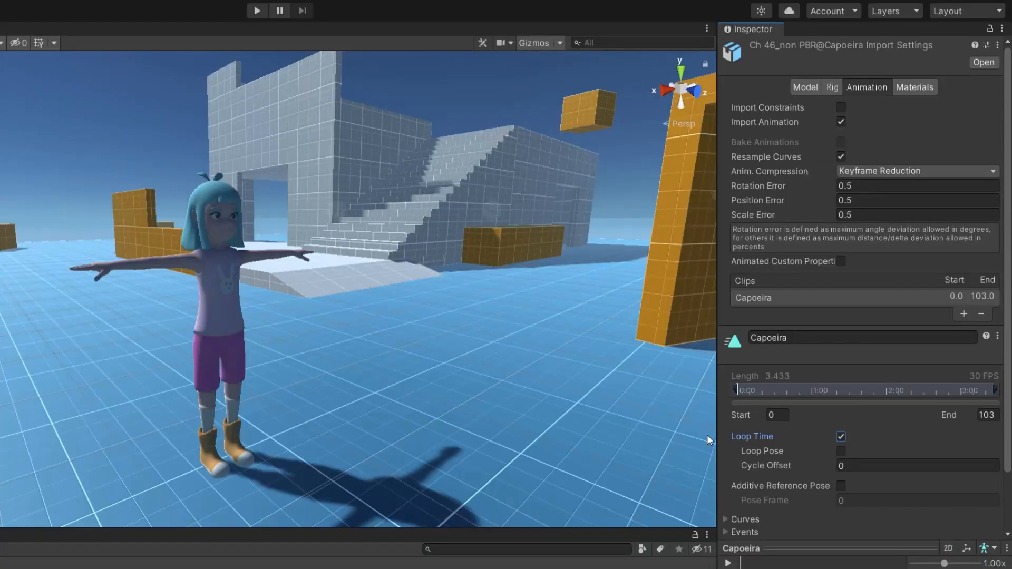
Set the Capoeira rig's Animation Type to Humanoid and apply the import
{"action": "left_click", "coordinate": [833, 87]}
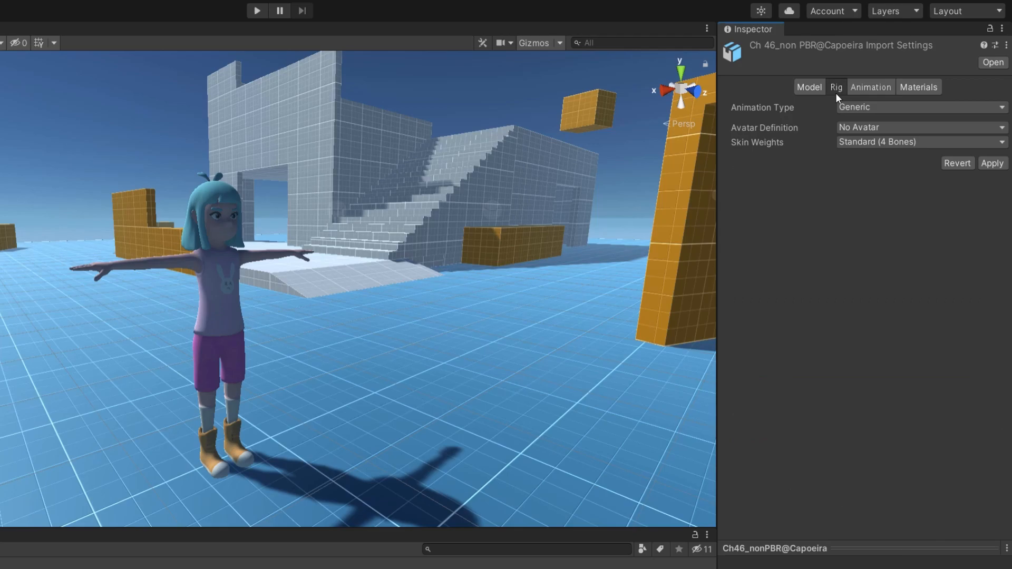
{"action": "left_click", "coordinate": [919, 108]}
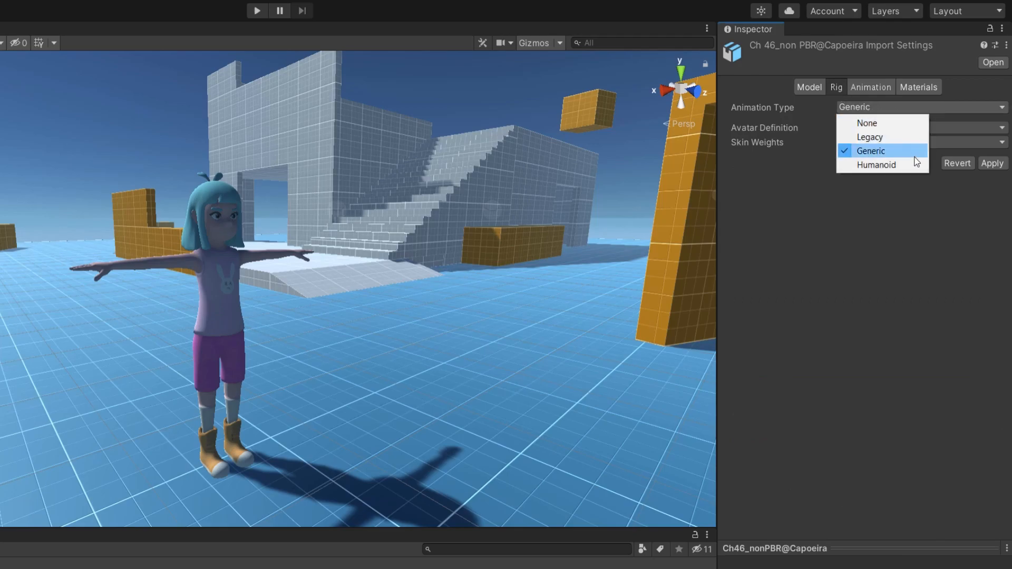
{"action": "left_click", "coordinate": [876, 164]}
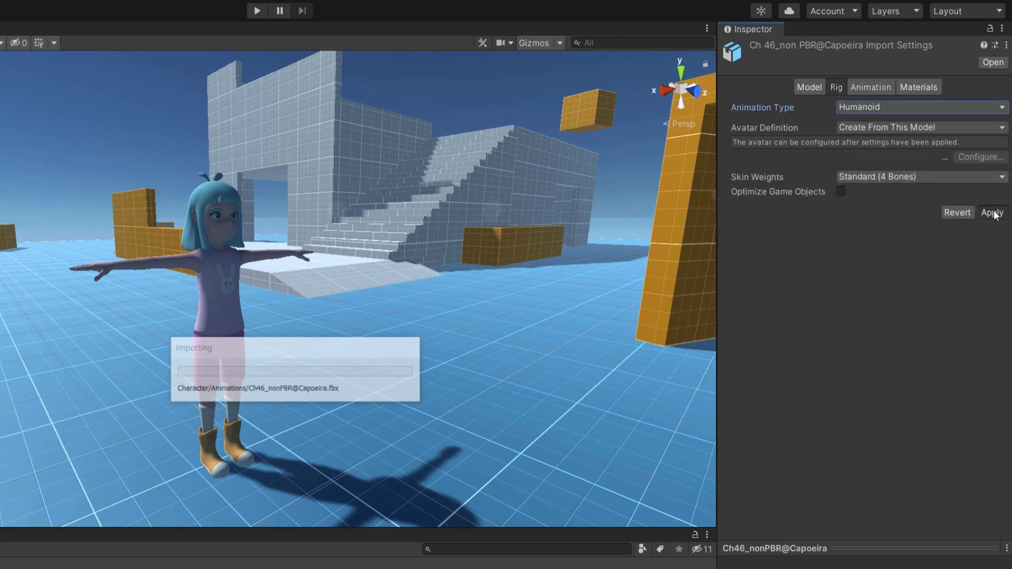
{"action": "left_click", "coordinate": [991, 212]}
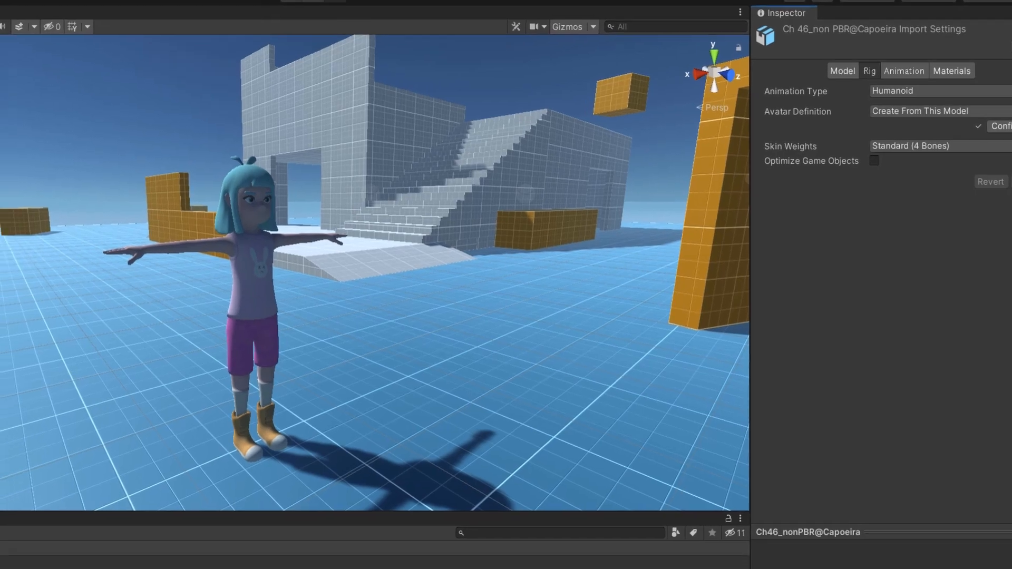
Create an Animator Controller in the Animations folder with Capoeira as its default state
{"action": "right_click", "coordinate": [180, 400]}
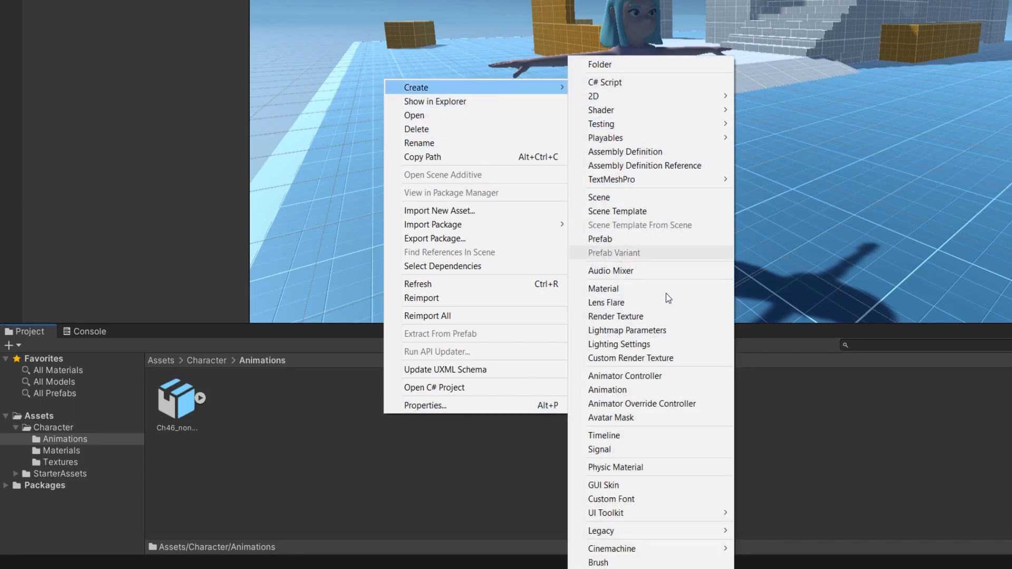
{"action": "left_click", "coordinate": [624, 376]}
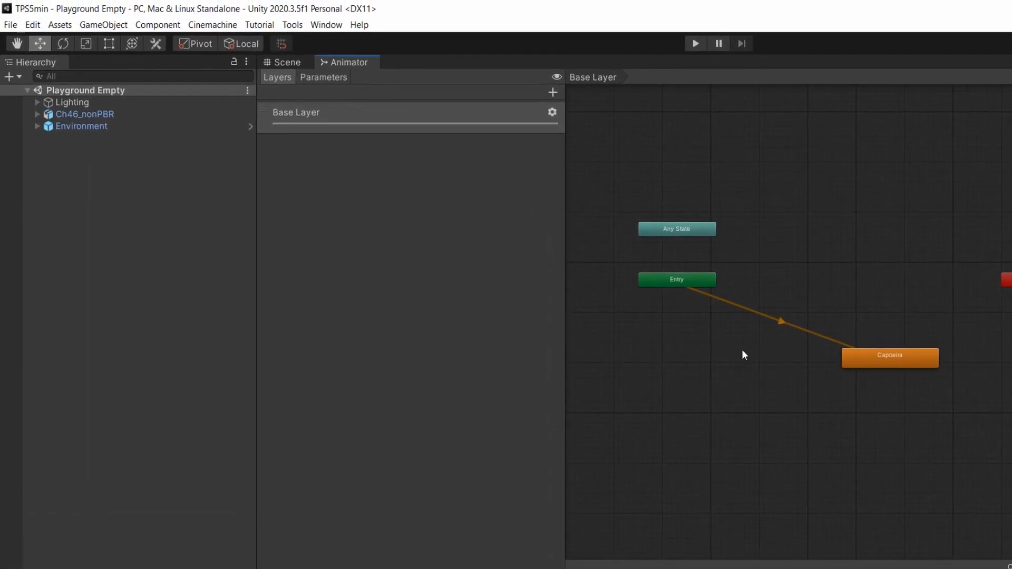
{"action": "left_click", "coordinate": [84, 114]}
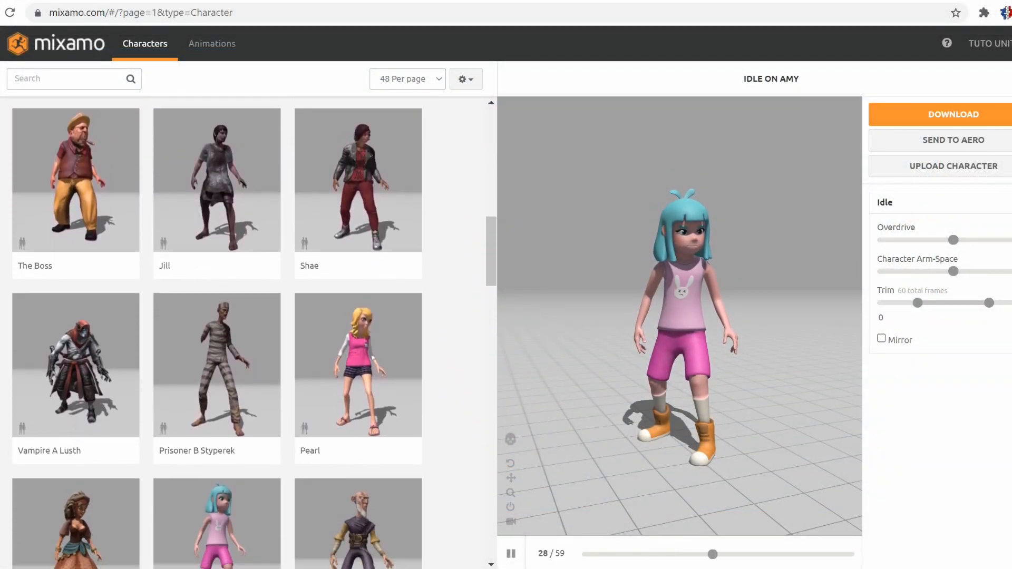
Scroll further through Mixamo's character library while Amy previews Idle
{"action": "scroll", "scroll_direction": "down", "scroll_amount": 3}
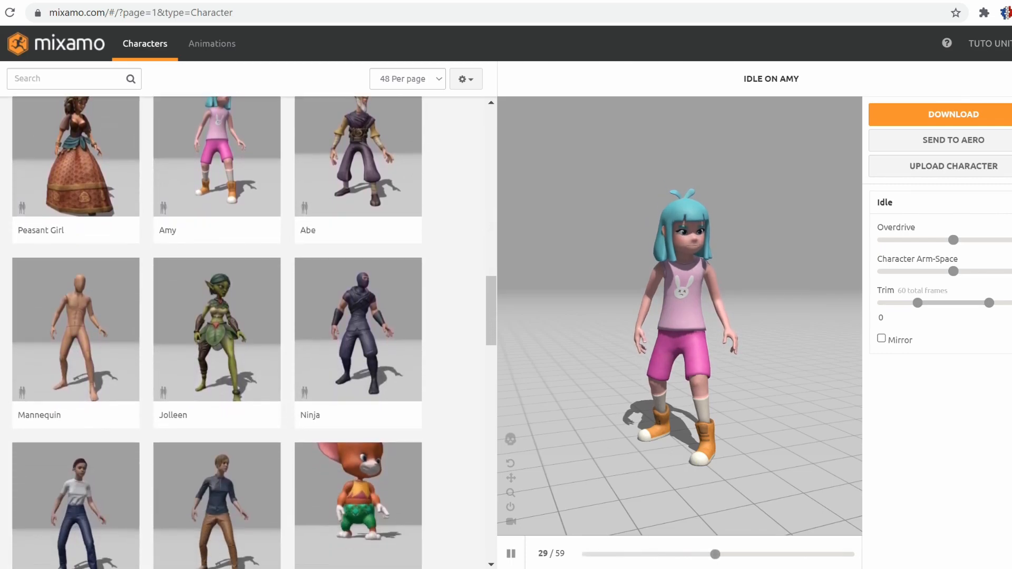